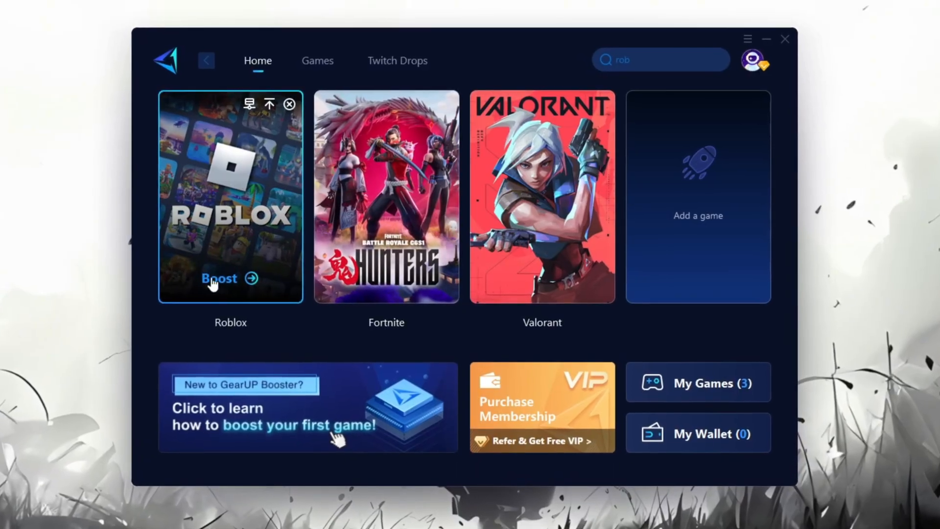
Boost Roblox from its card on the GearUP Booster home screen.
click(219, 277)
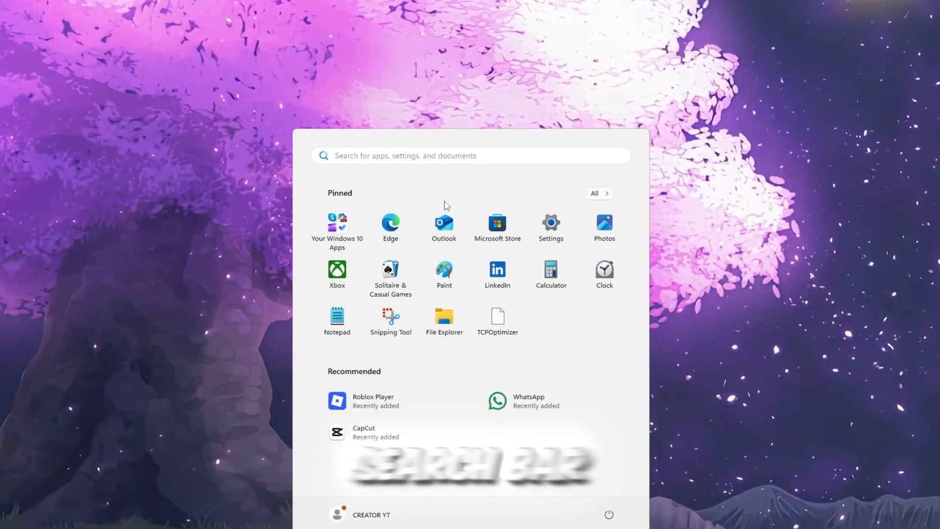
Find 'Adjust the appearance and performance of Windows' and choose 'Adjust for best performance'.
text(Adjust the appearance and performance of Windows)
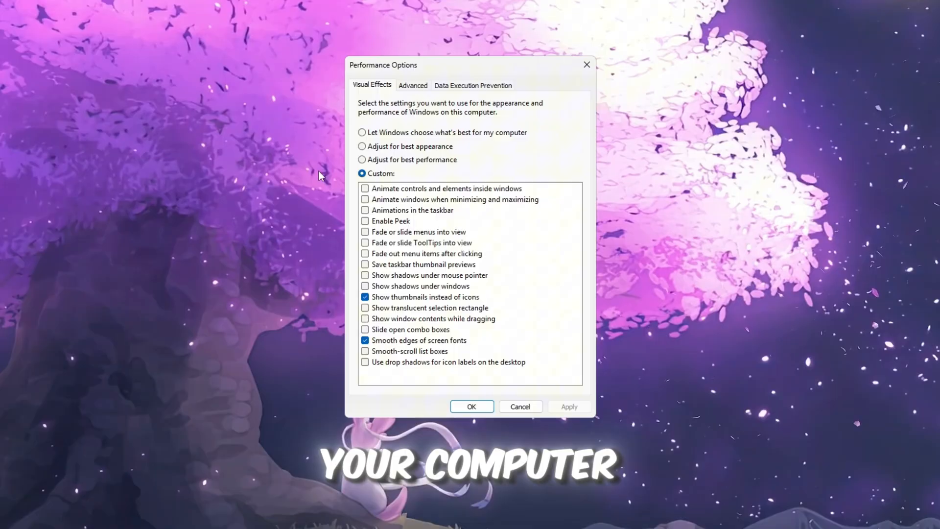
click(362, 159)
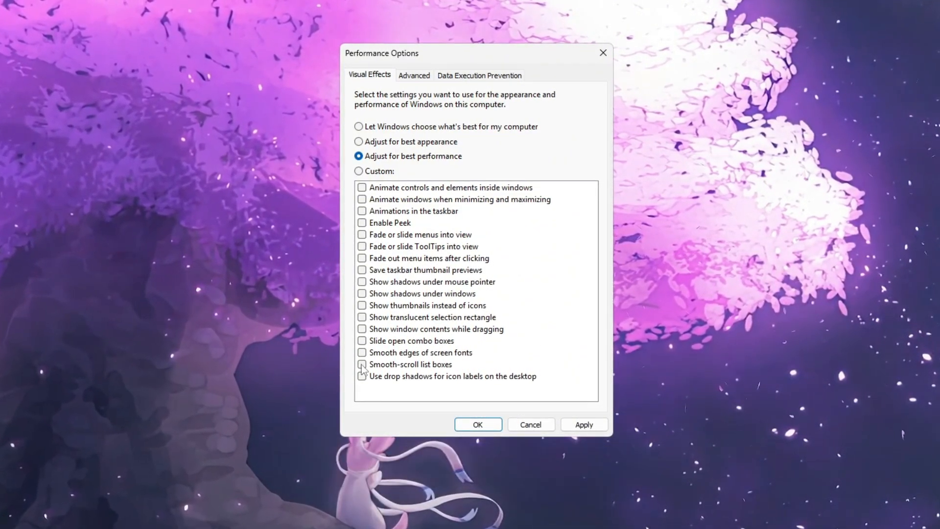
Re-enable smooth screen fonts and thumbnails, then apply and close Performance Options.
click(361, 354)
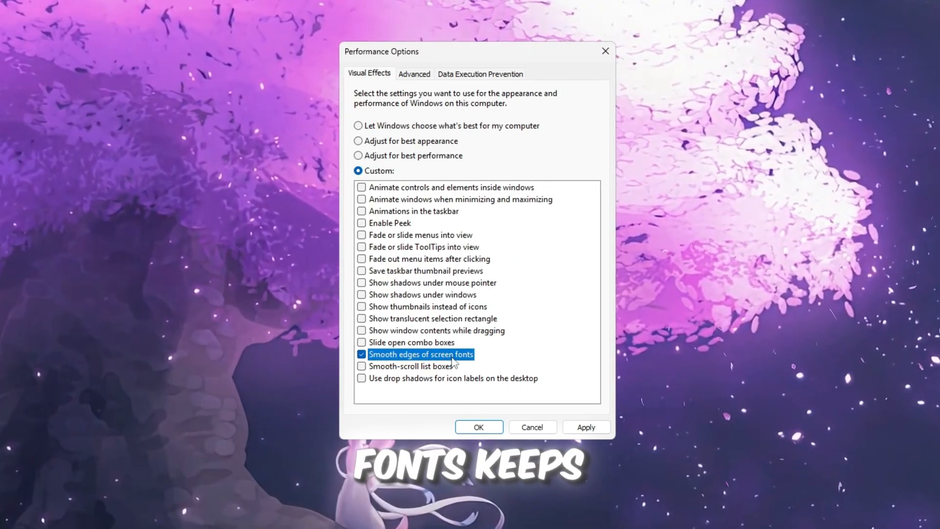
click(361, 307)
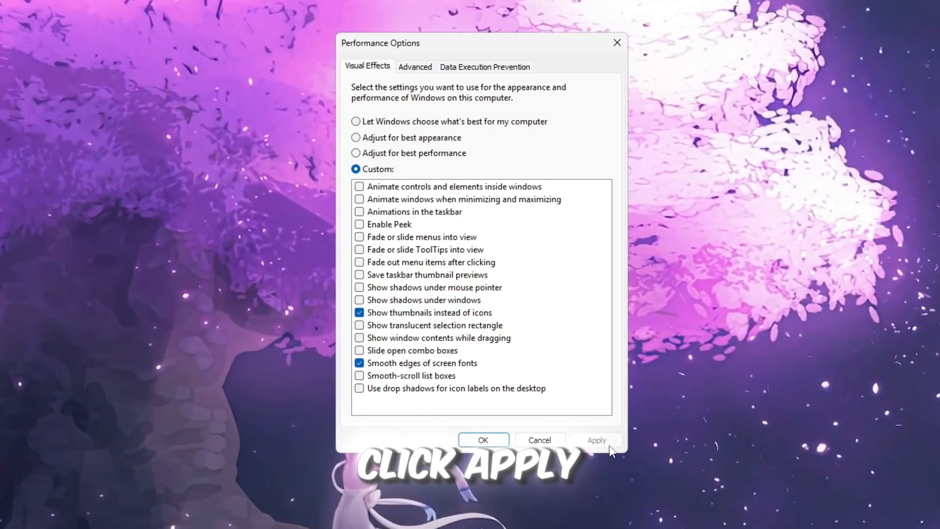
click(596, 440)
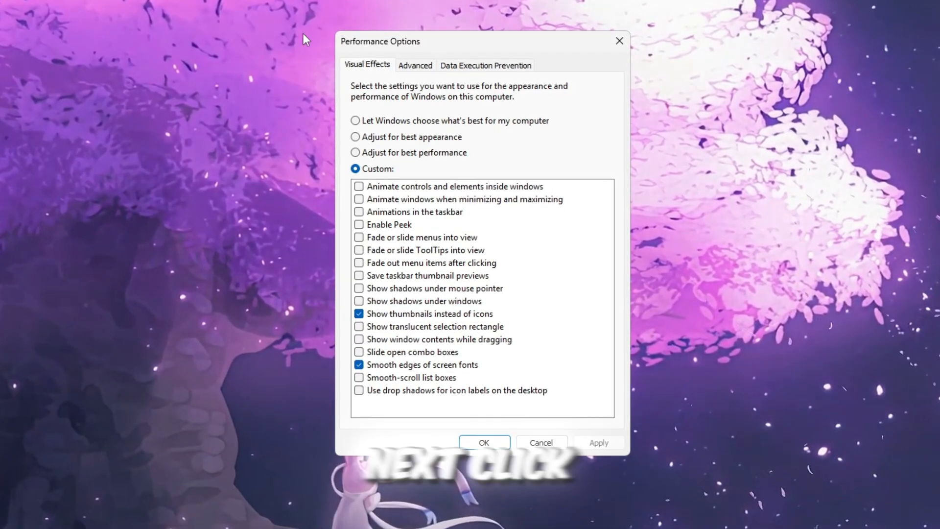
click(414, 64)
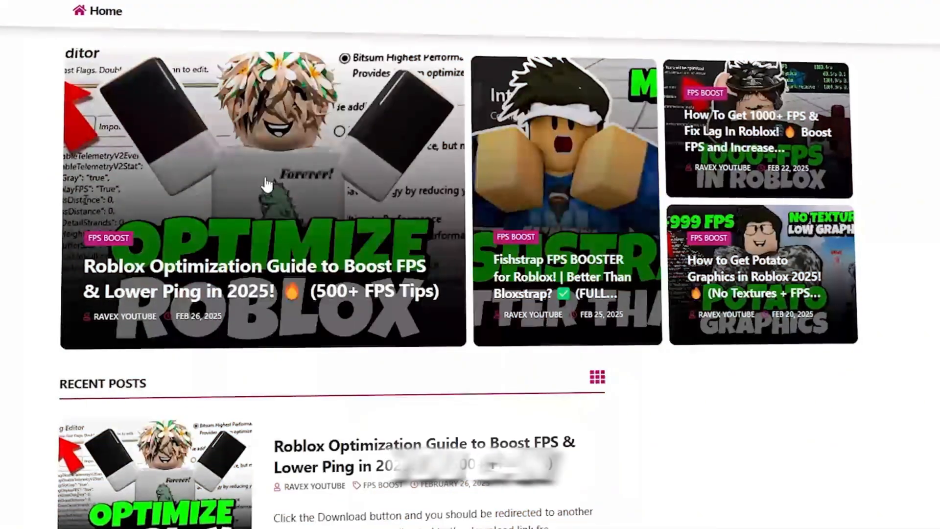
Scroll the Ravex home page down to the Recent Posts section.
scroll(down, 3)
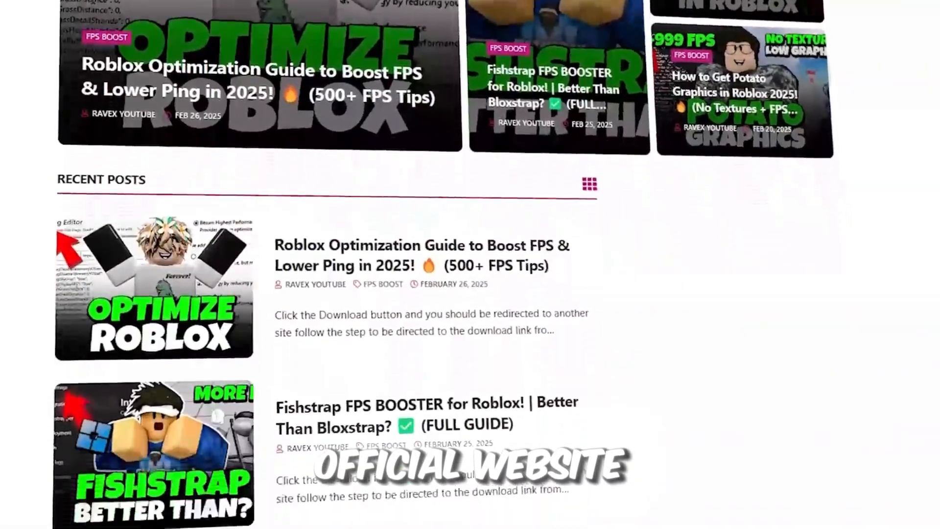
scroll(down, 3)
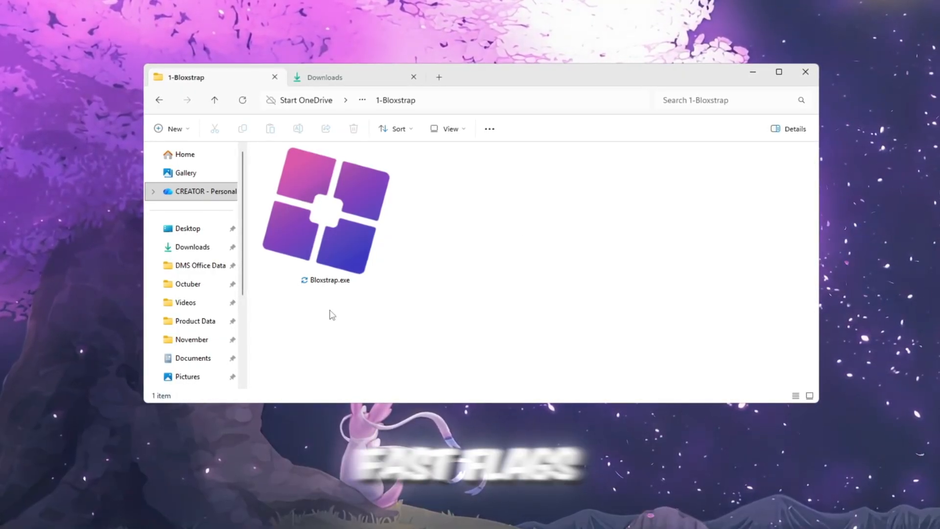
mouse_move(484, 281)
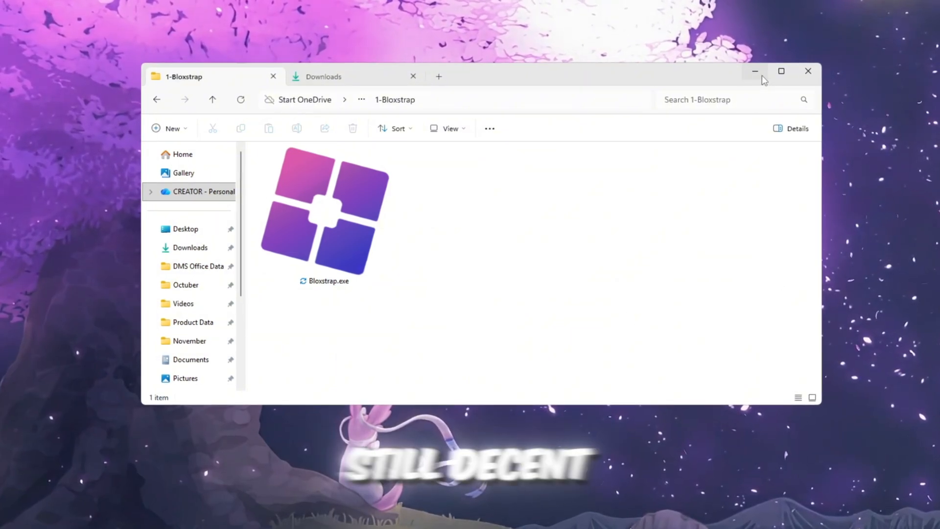
mouse_move(756, 72)
text(B)
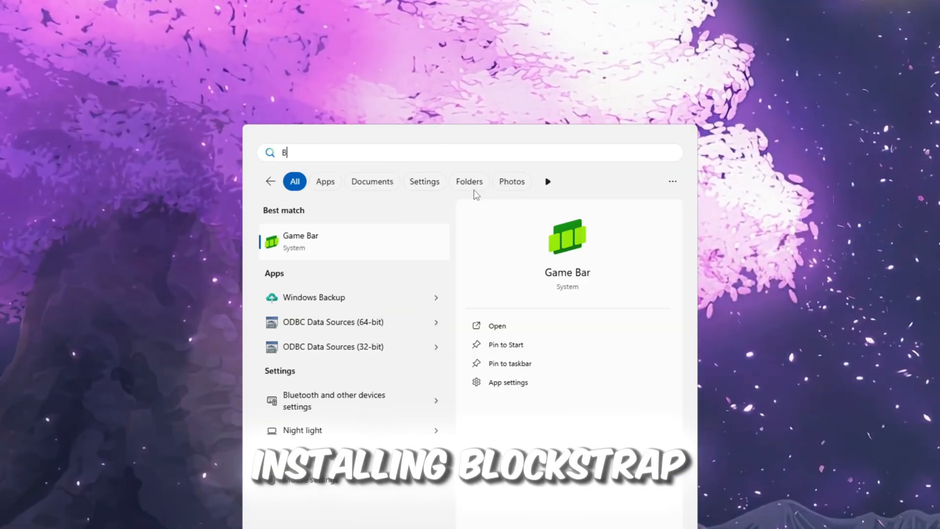
Search the Windows Start menu for 'Bloxstrap'.
text(loxstrap)
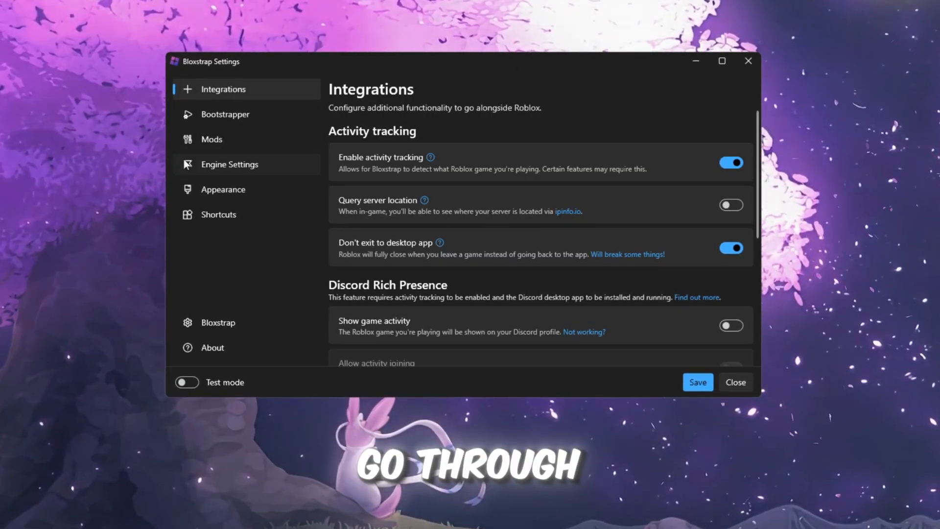
mouse_move(234, 101)
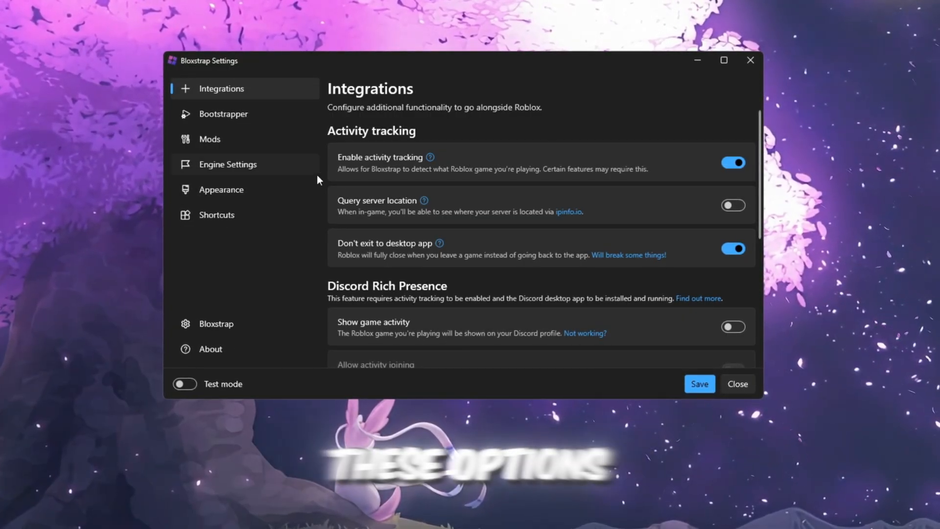
mouse_move(627, 220)
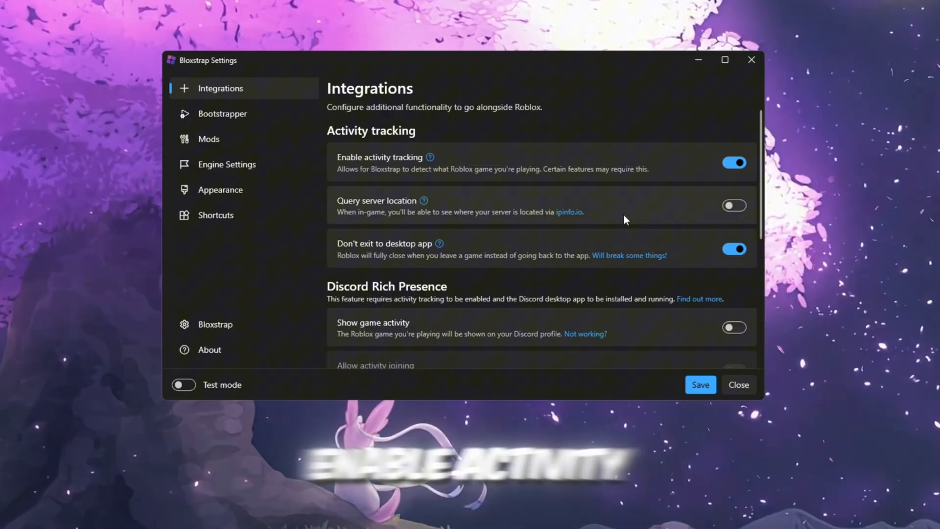
Toggle 'Don't exit to desktop app' off and on, then save the Integrations page.
click(734, 249)
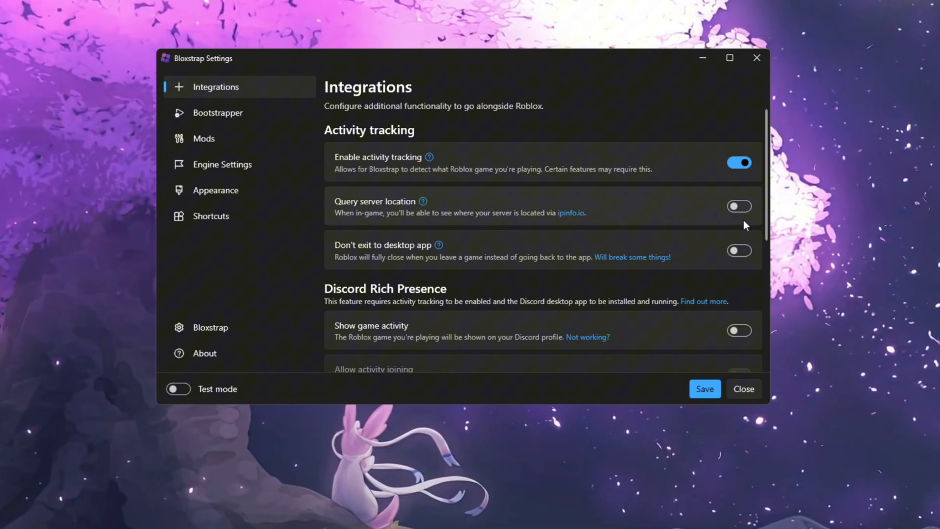
mouse_move(546, 307)
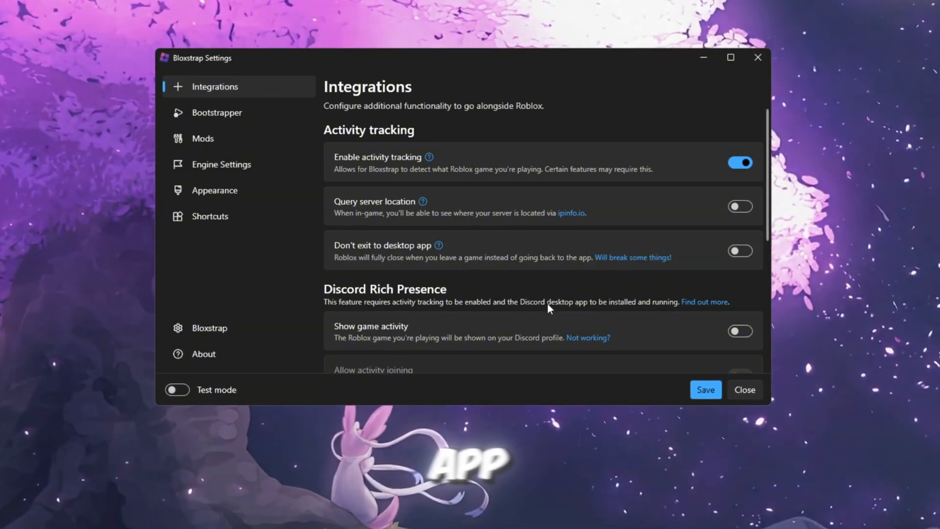
click(740, 251)
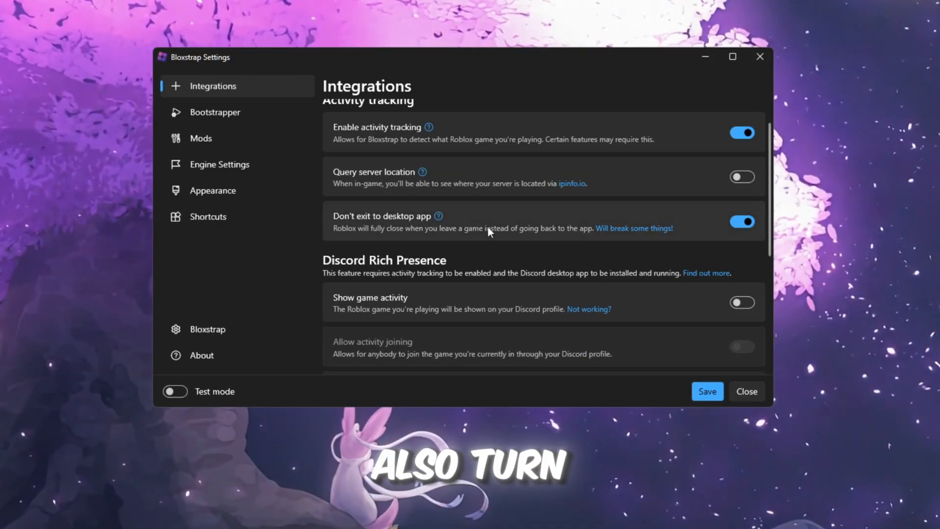
mouse_move(780, 303)
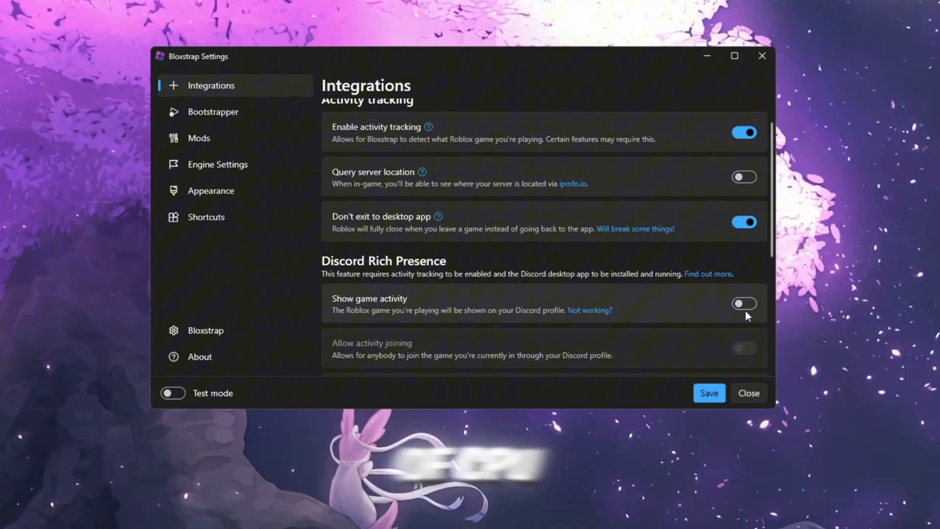
click(710, 393)
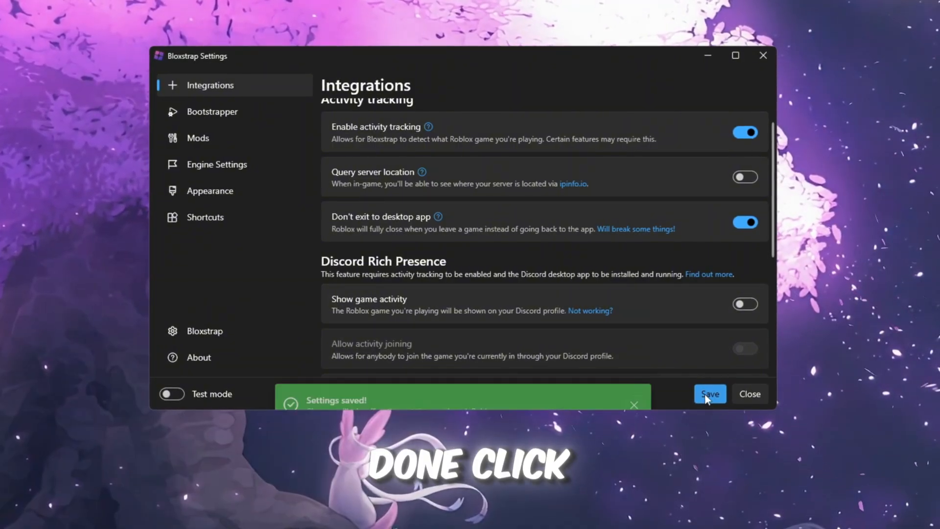
click(710, 394)
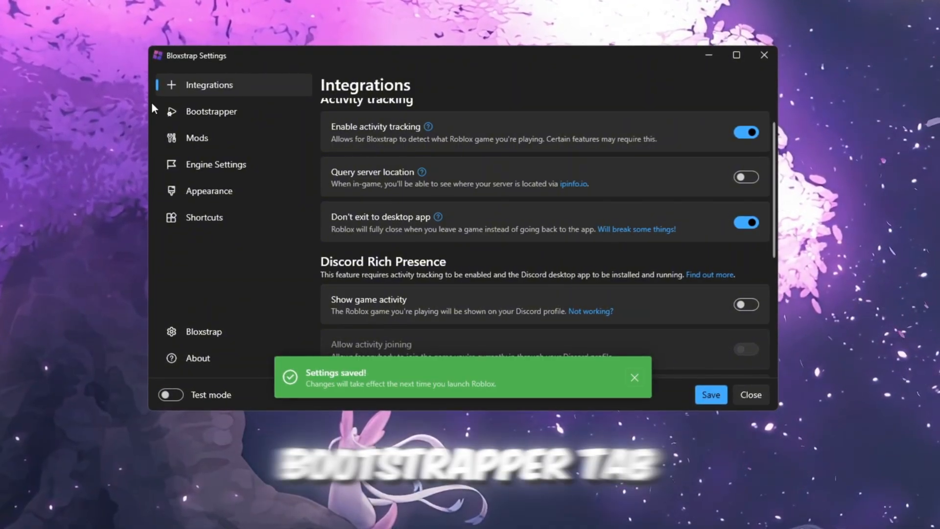
Save Bootstrapper settings with launch confirmation on and unsupported languages off.
click(210, 111)
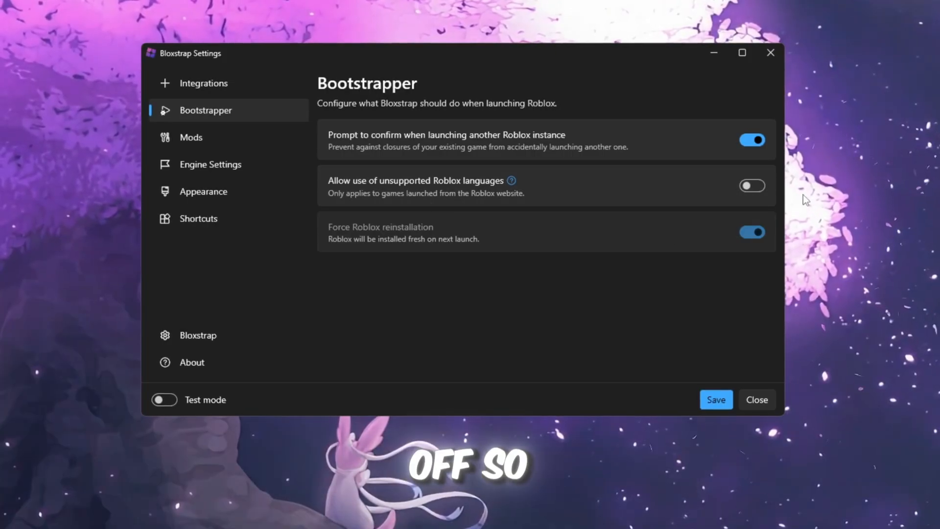
mouse_move(772, 197)
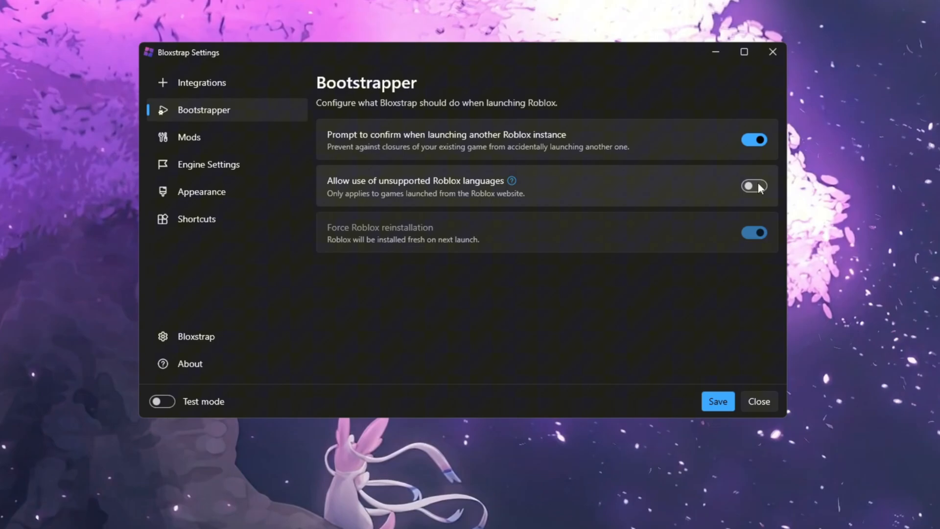
click(718, 401)
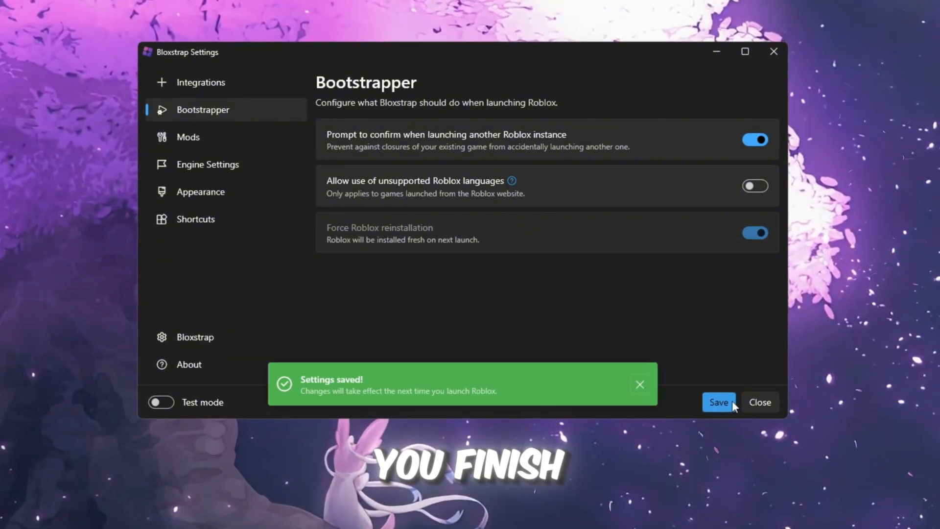
click(187, 137)
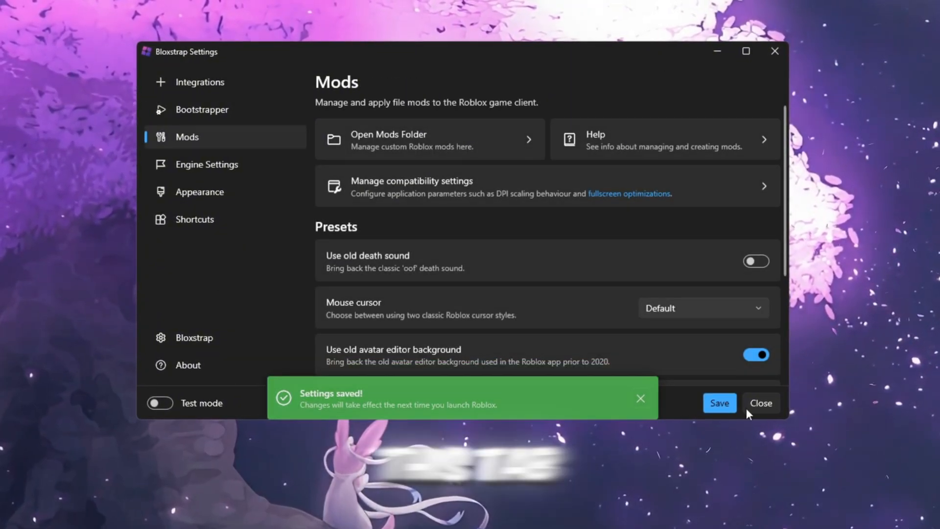
Review the Mods presets and save them with the old avatar editor background on.
scroll(down, 3)
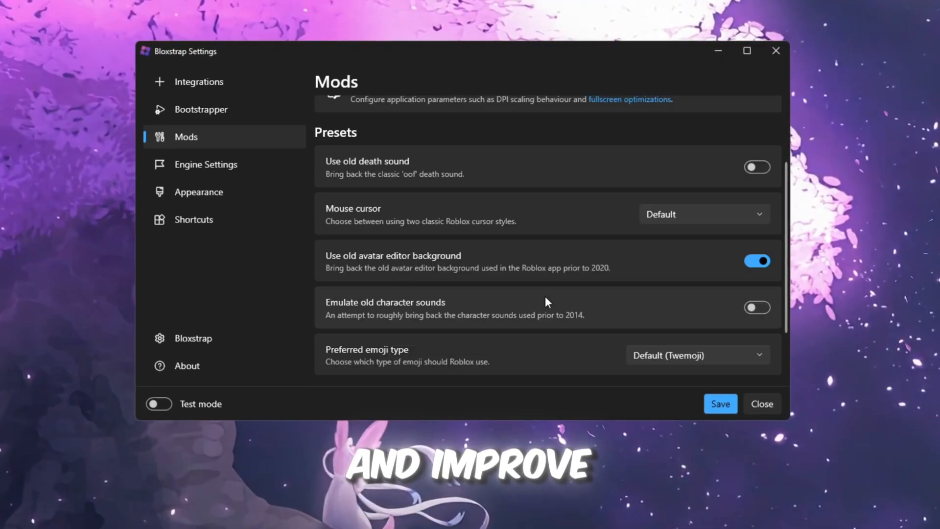
scroll(up, 3)
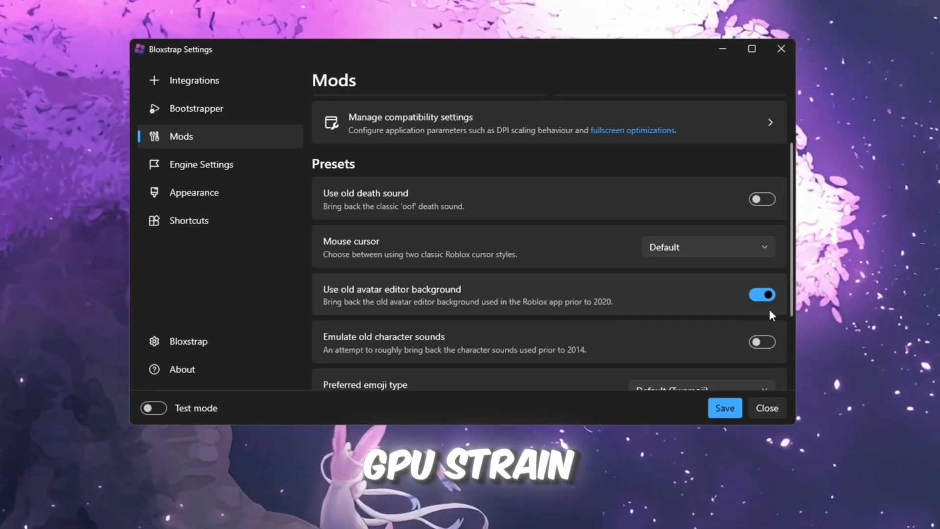
scroll(down, 3)
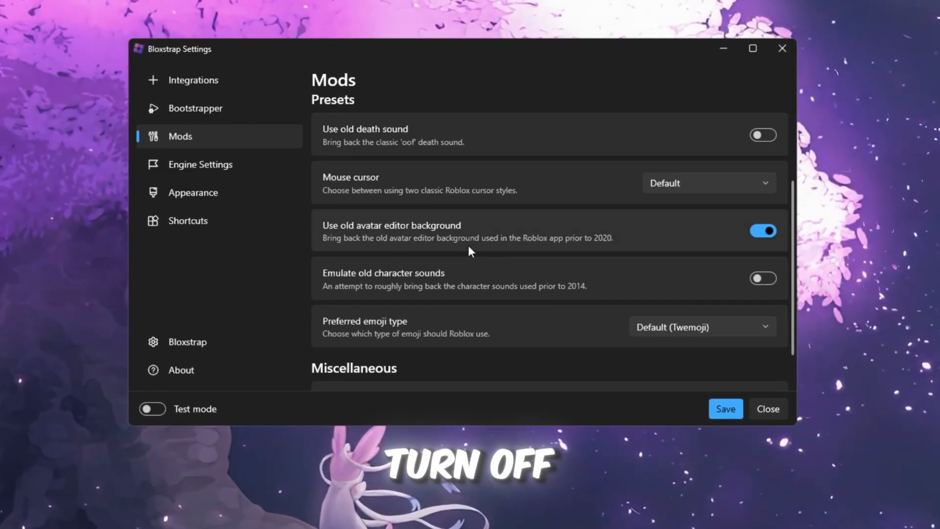
mouse_move(454, 304)
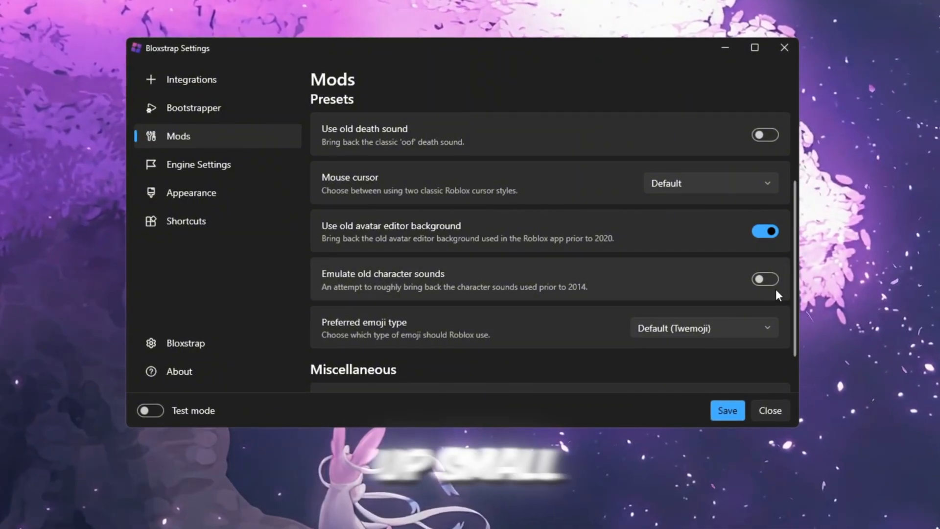
scroll(down, 3)
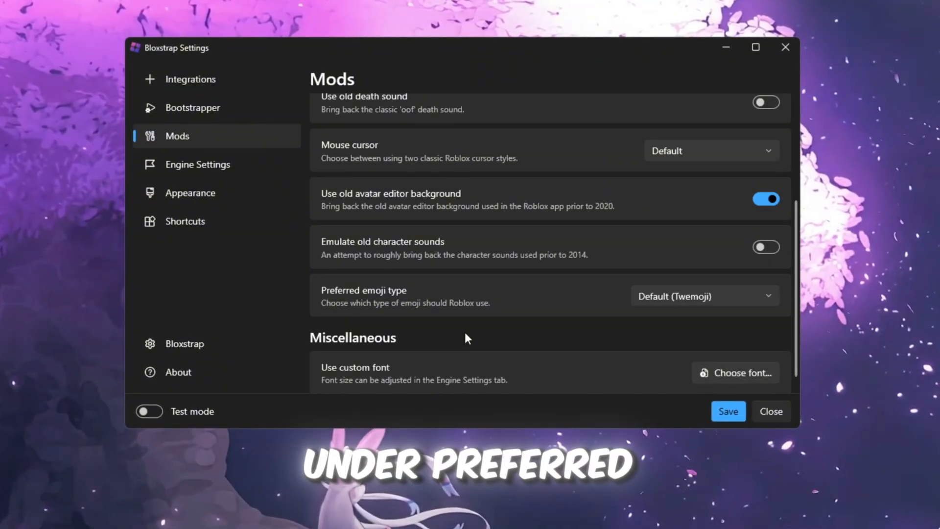
click(704, 295)
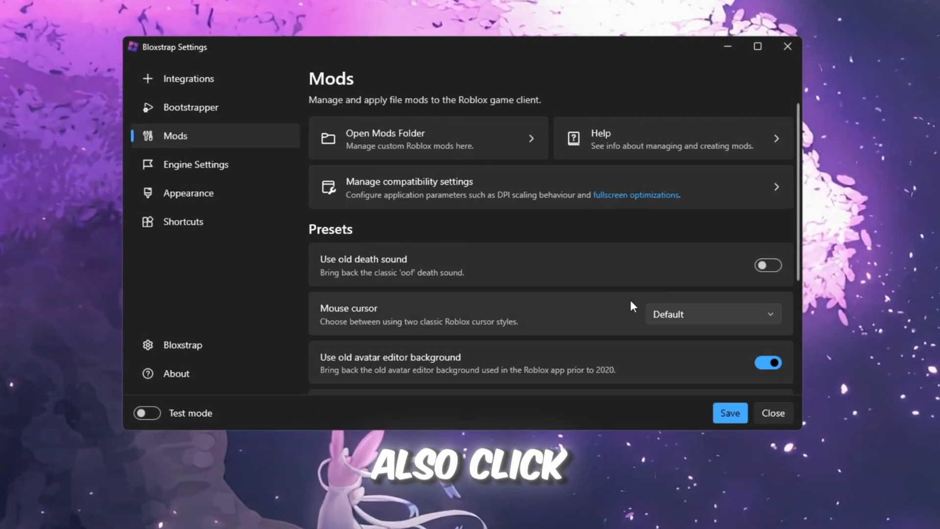
mouse_move(457, 158)
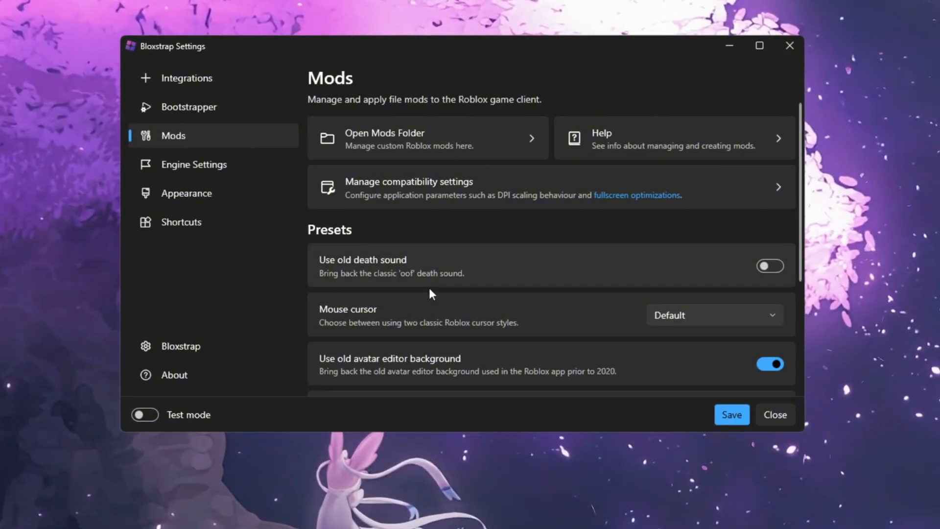
click(731, 414)
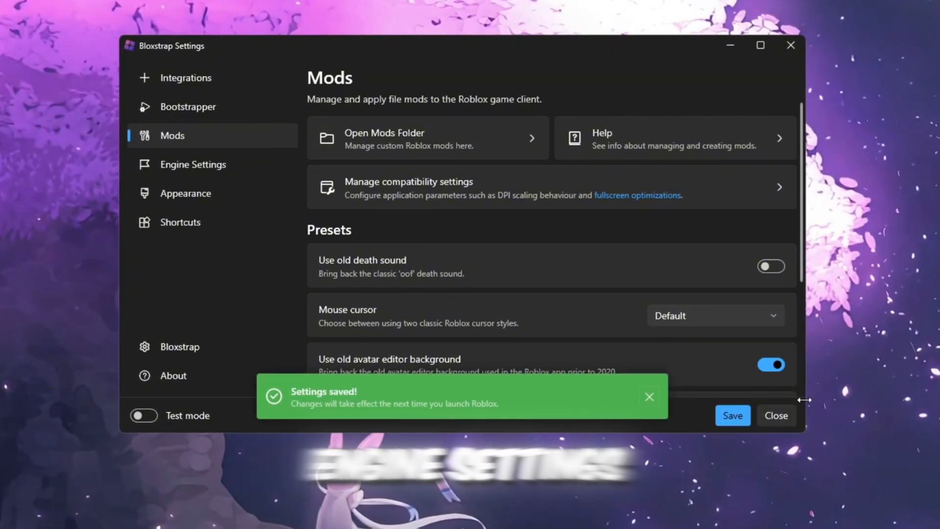
Set Engine Settings anti-aliasing to 1x with lowest texture quality, and save.
click(192, 165)
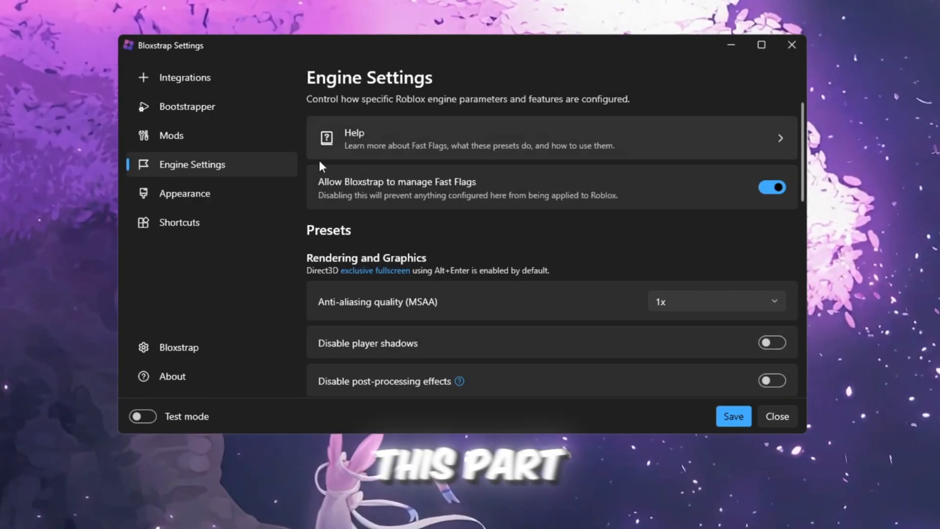
scroll(down, 3)
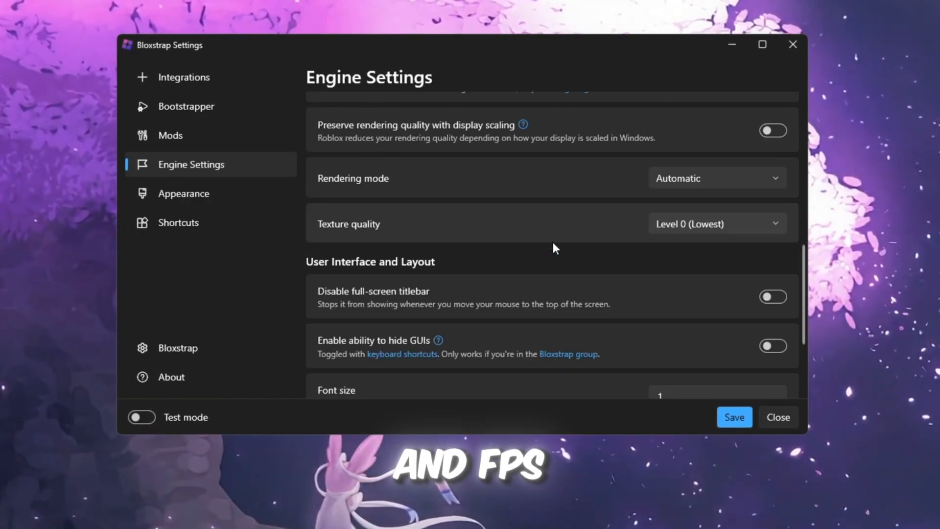
scroll(up, 3)
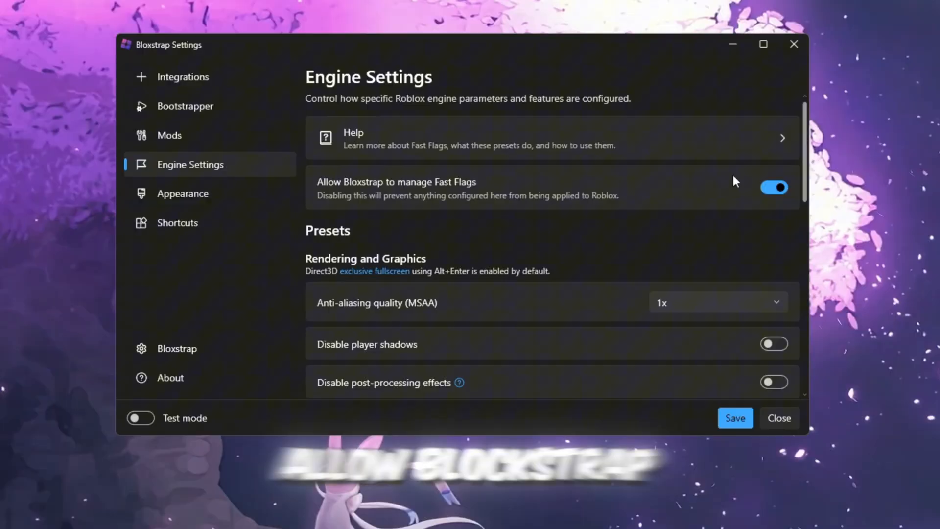
mouse_move(732, 217)
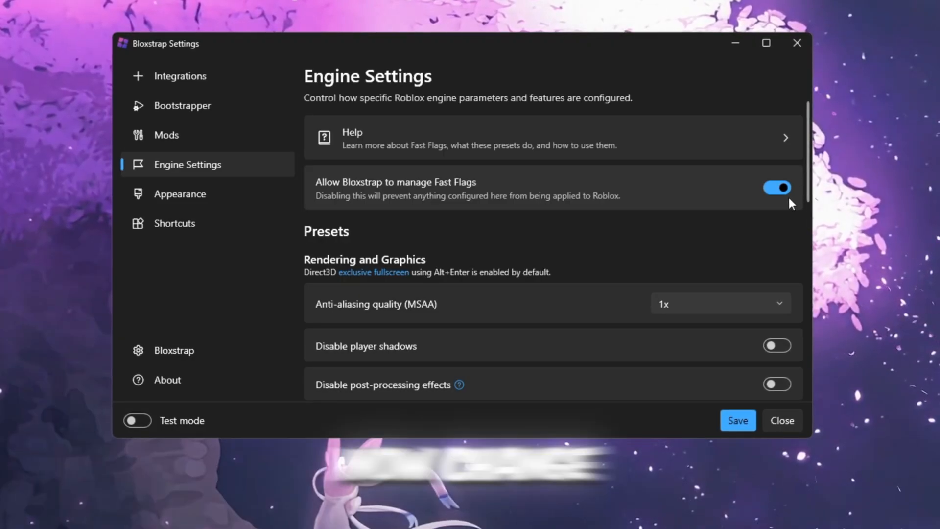
scroll(down, 3)
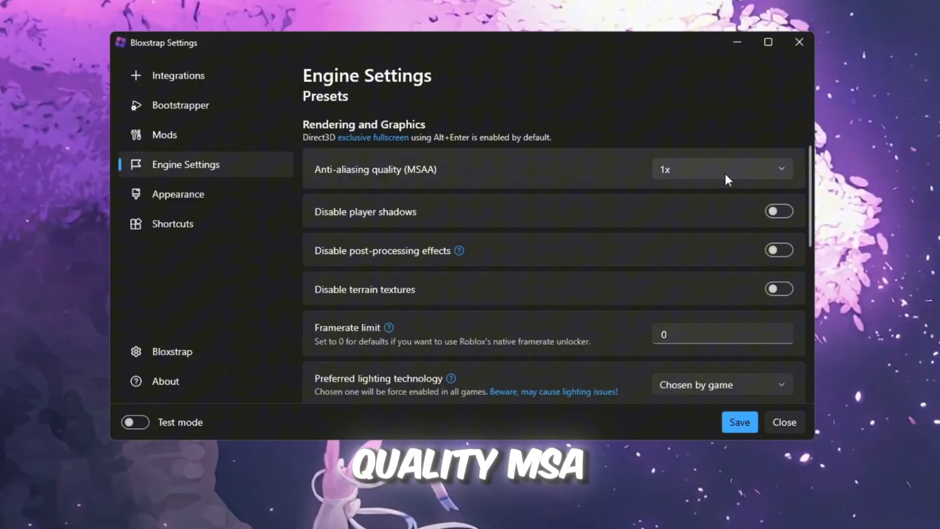
click(722, 168)
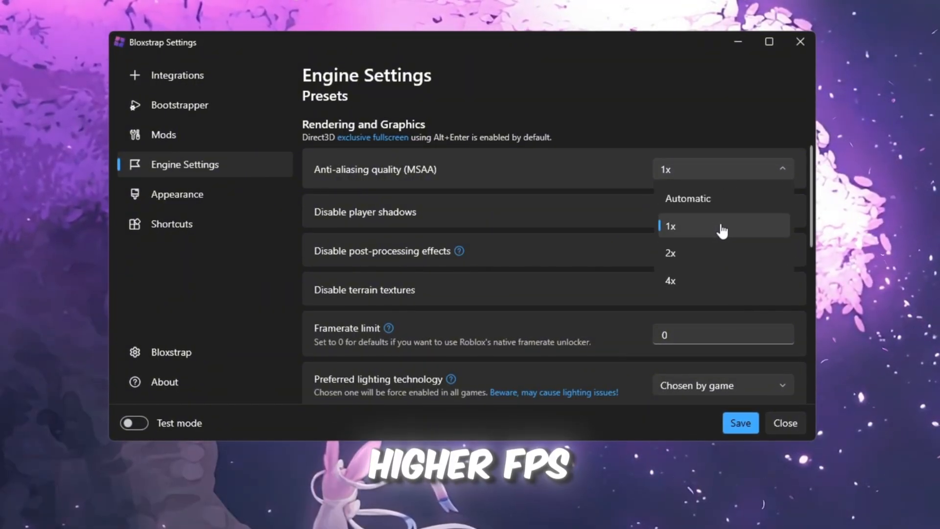
click(669, 226)
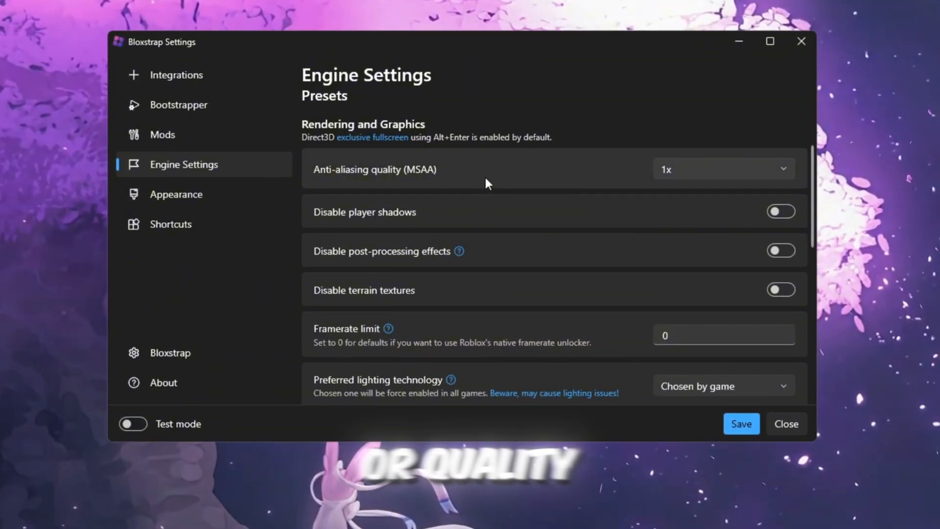
scroll(down, 3)
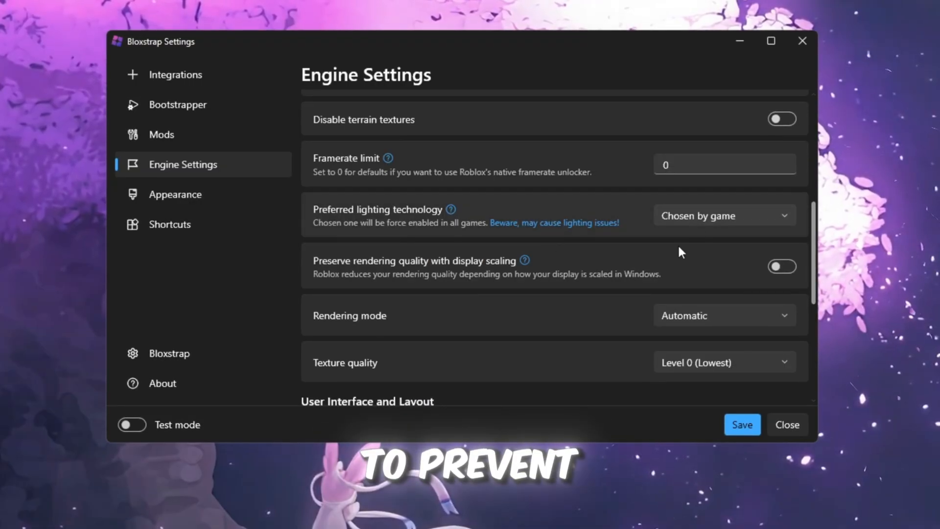
scroll(down, 3)
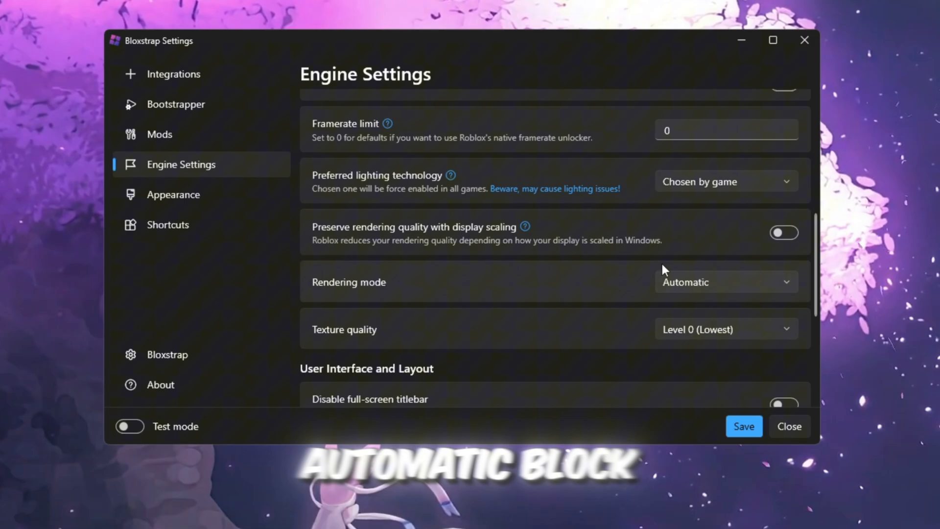
mouse_move(385, 304)
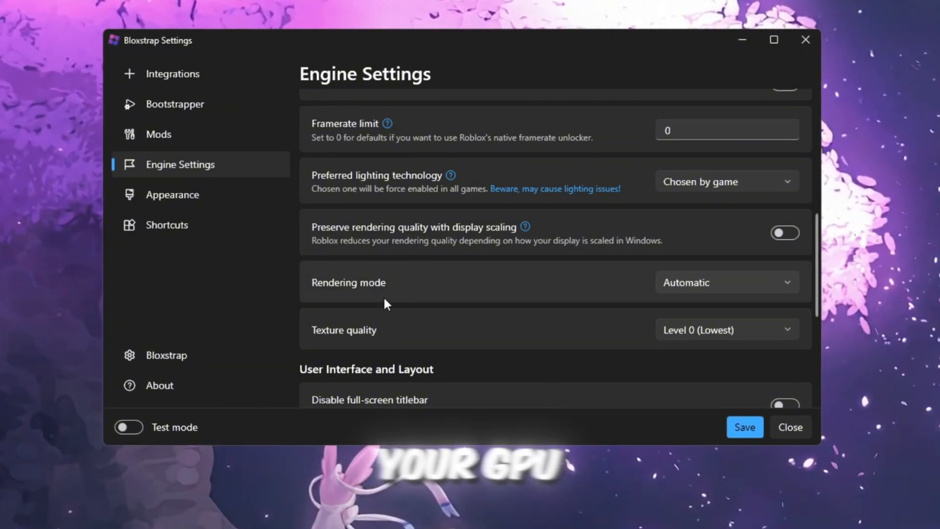
scroll(down, 3)
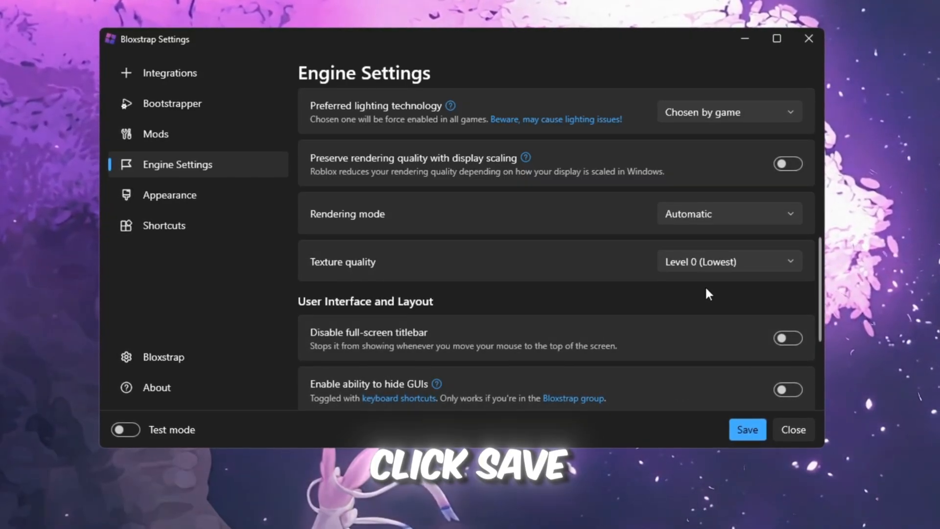
click(747, 429)
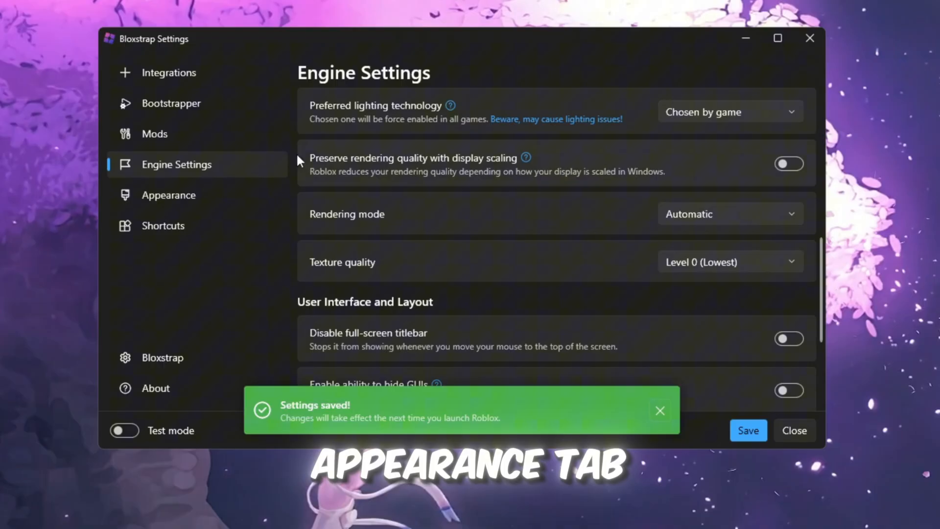
Check the Appearance style list, then save Shortcuts with only the Start Menu icon.
click(168, 195)
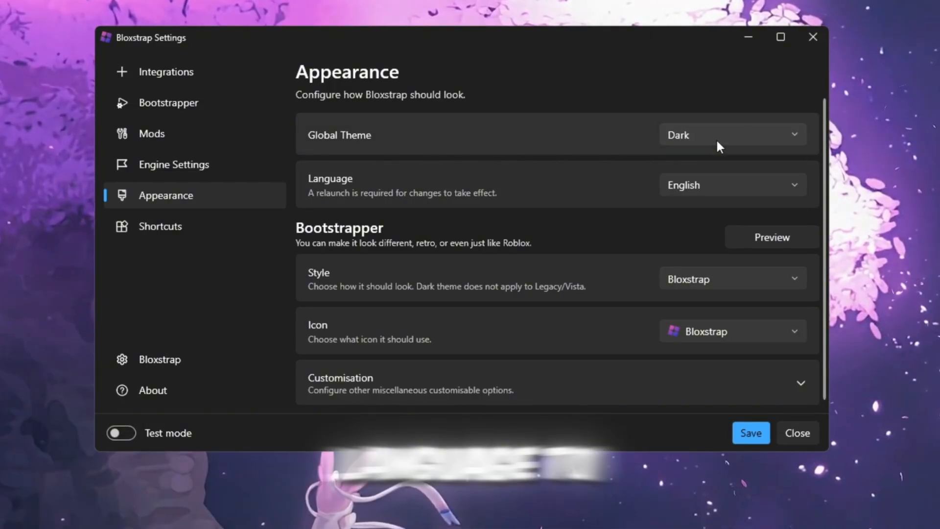
click(732, 278)
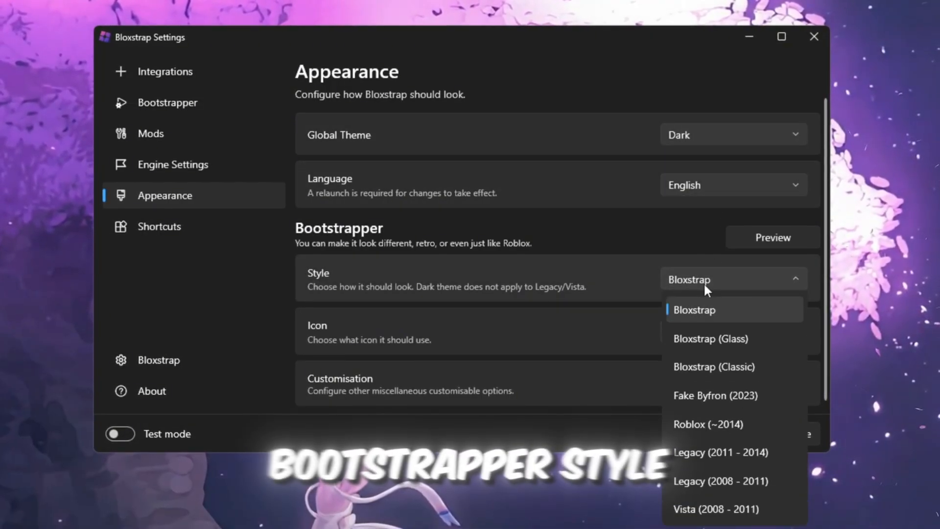
click(158, 226)
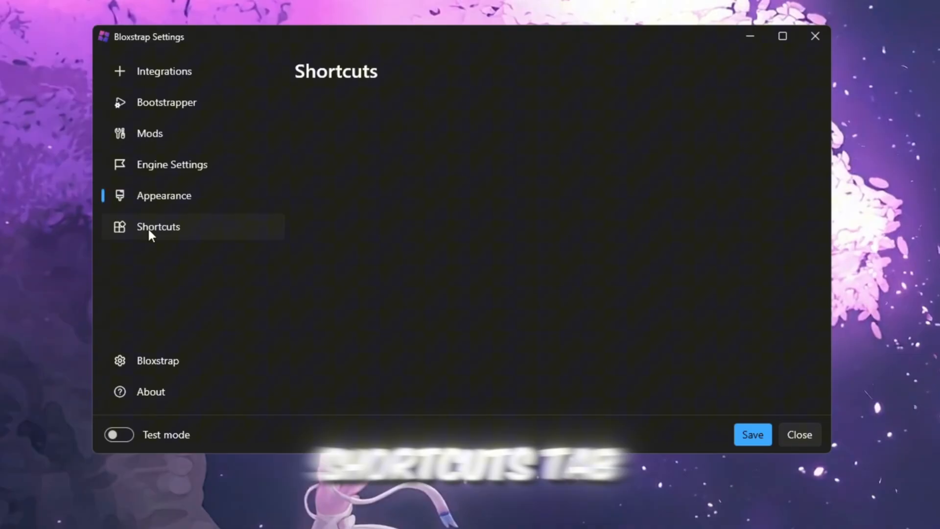
click(158, 226)
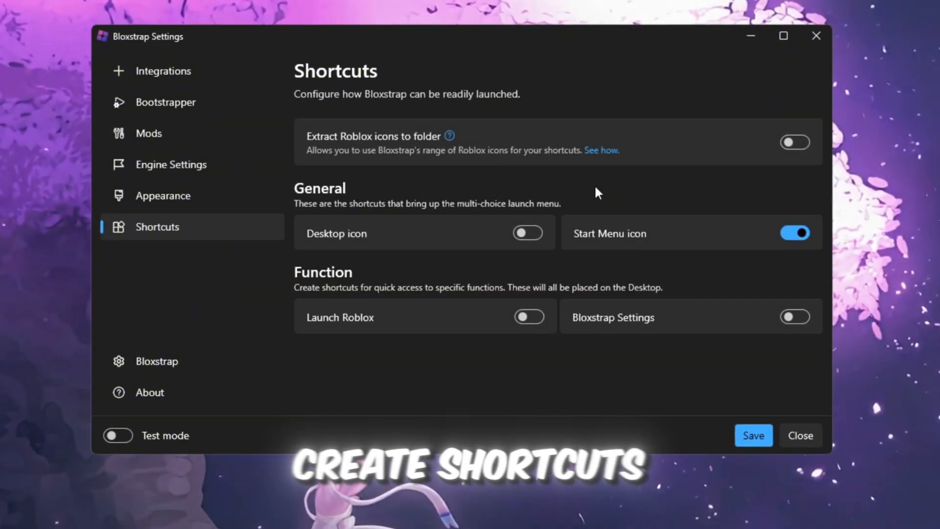
mouse_move(443, 270)
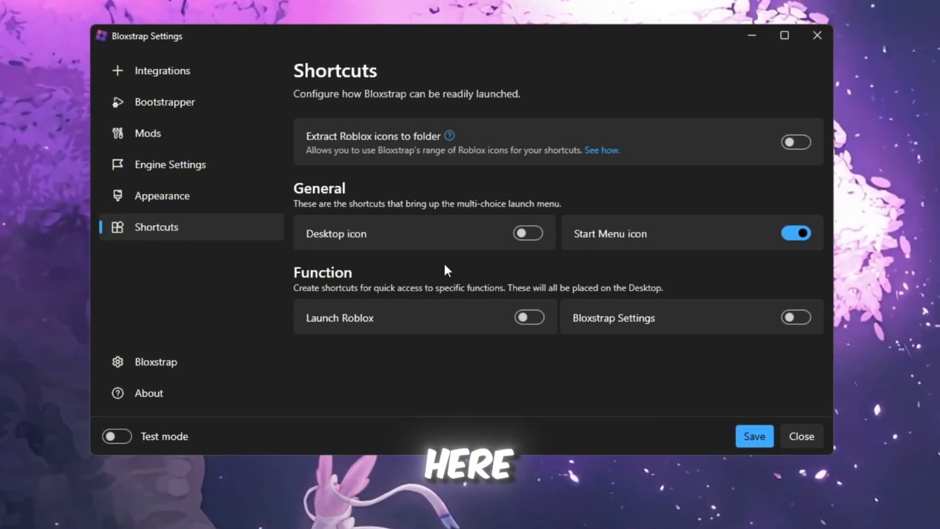
mouse_move(831, 192)
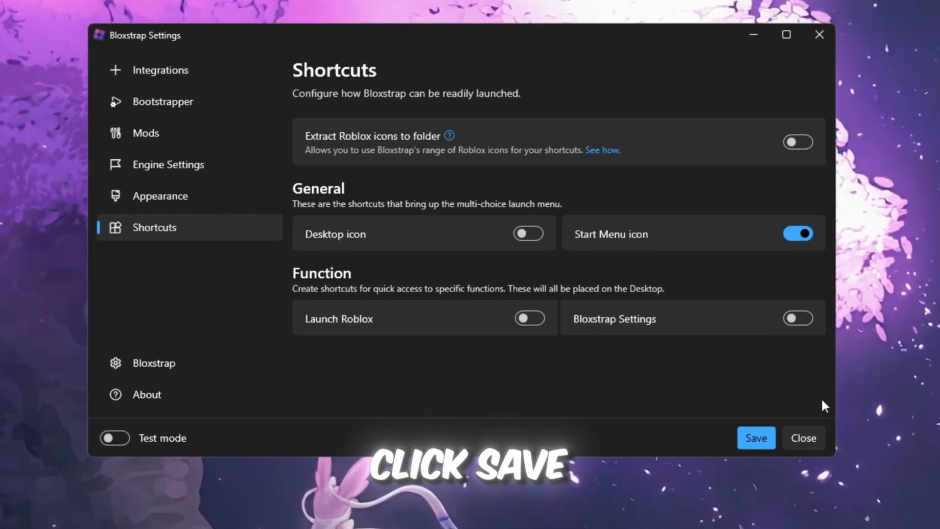
click(755, 438)
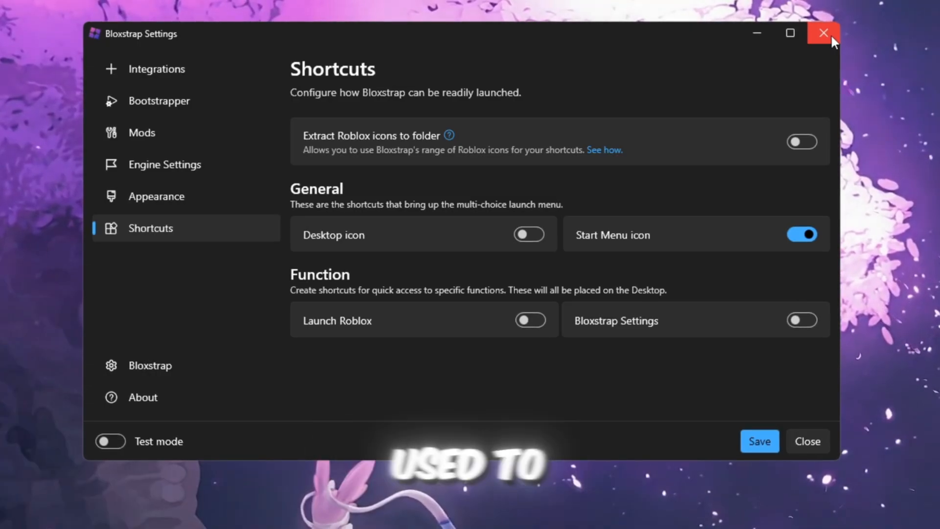
Close Bloxstrap Settings to reveal GearUP Booster's home page with Roblox, Fortnite and Valorant.
click(822, 33)
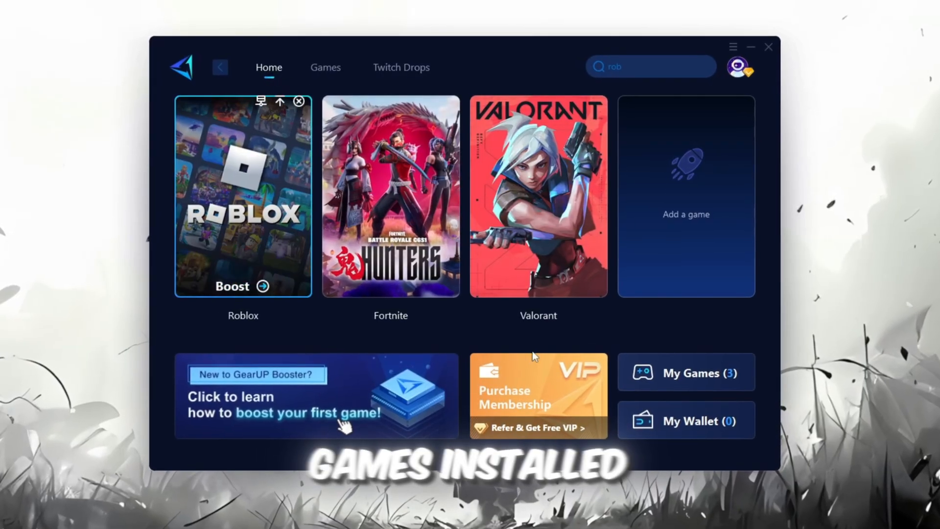
click(325, 67)
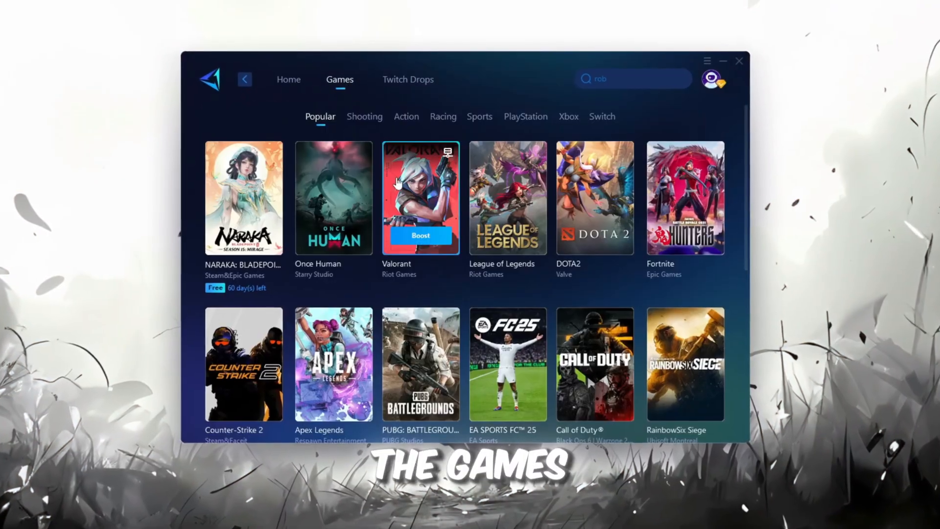
scroll(down, 3)
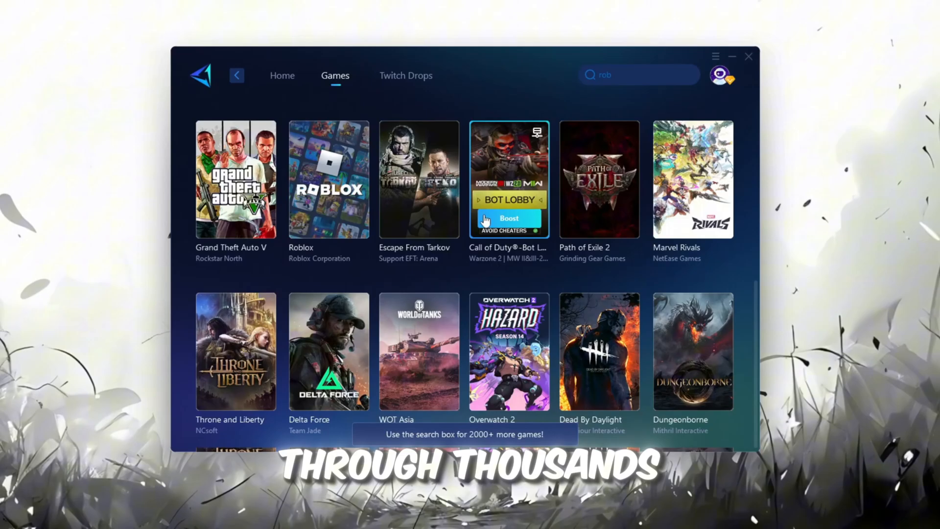
click(275, 71)
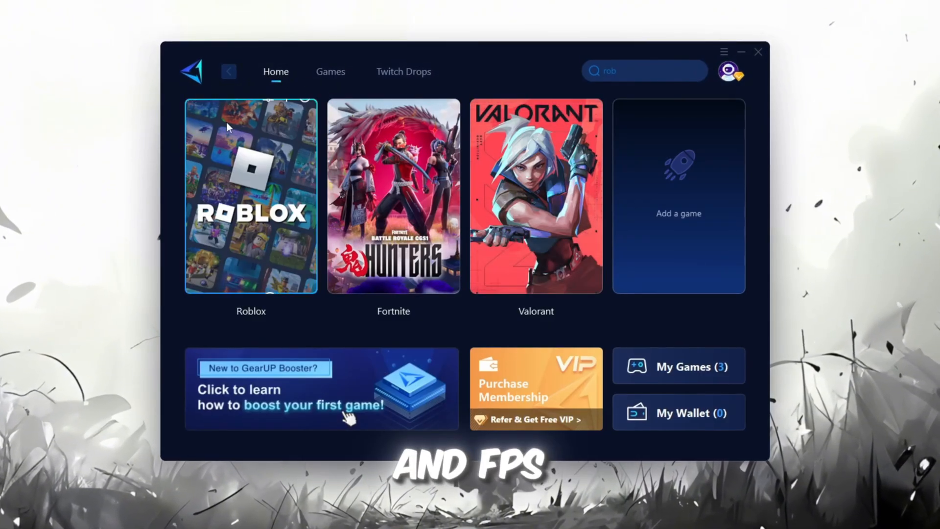
mouse_move(393, 240)
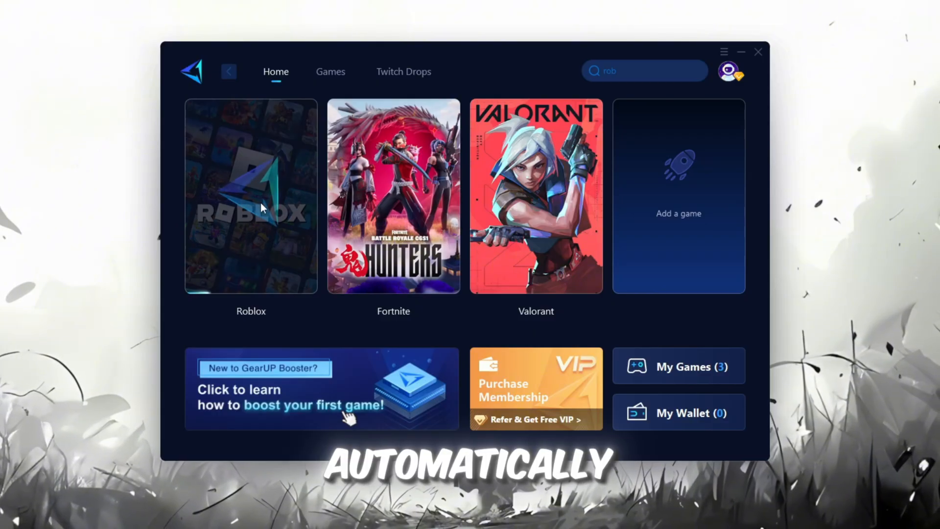
click(250, 195)
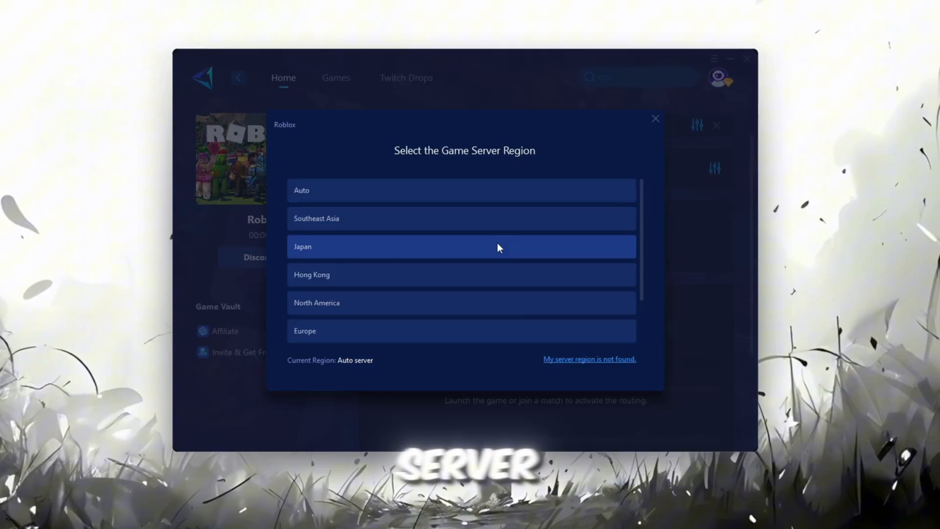
scroll(down, 3)
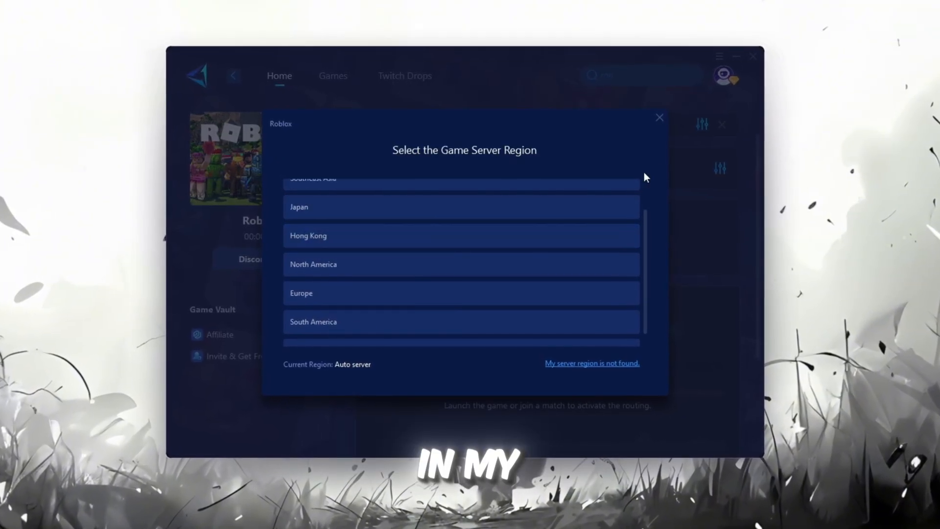
click(659, 117)
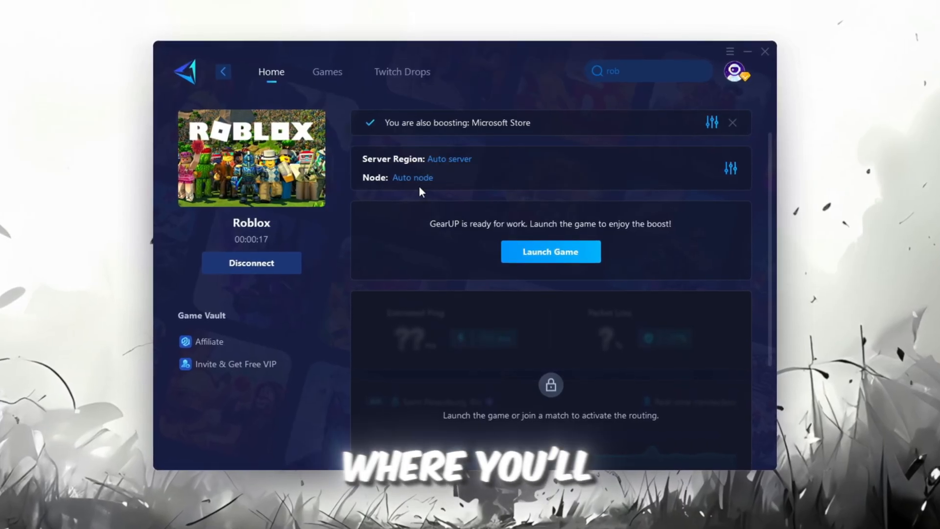
click(412, 177)
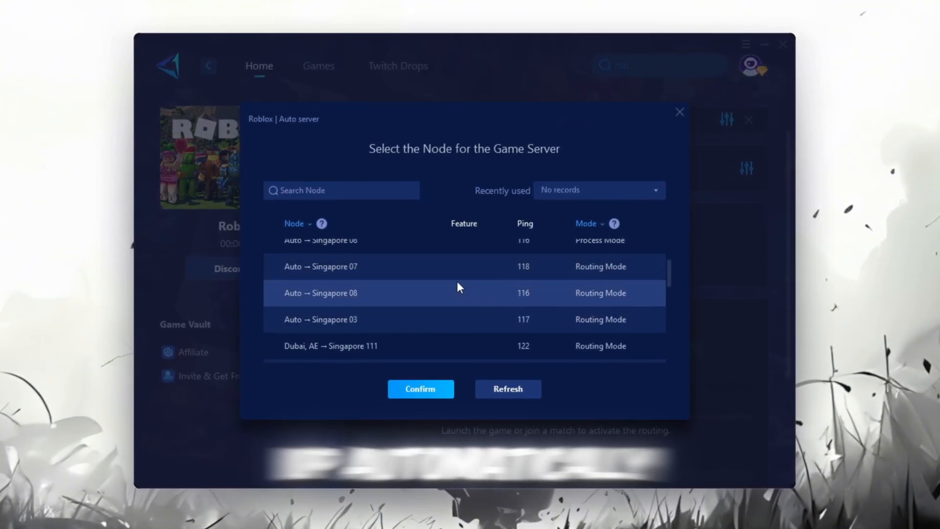
click(420, 388)
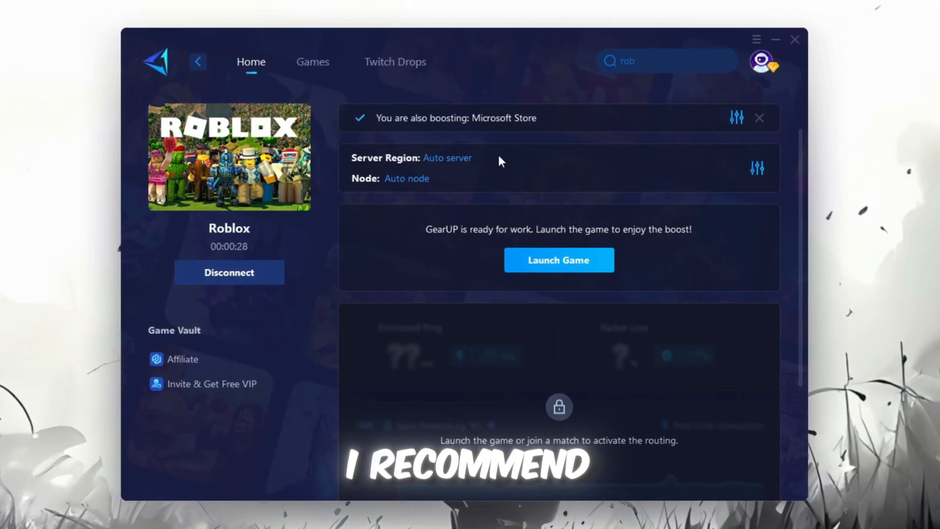
click(557, 259)
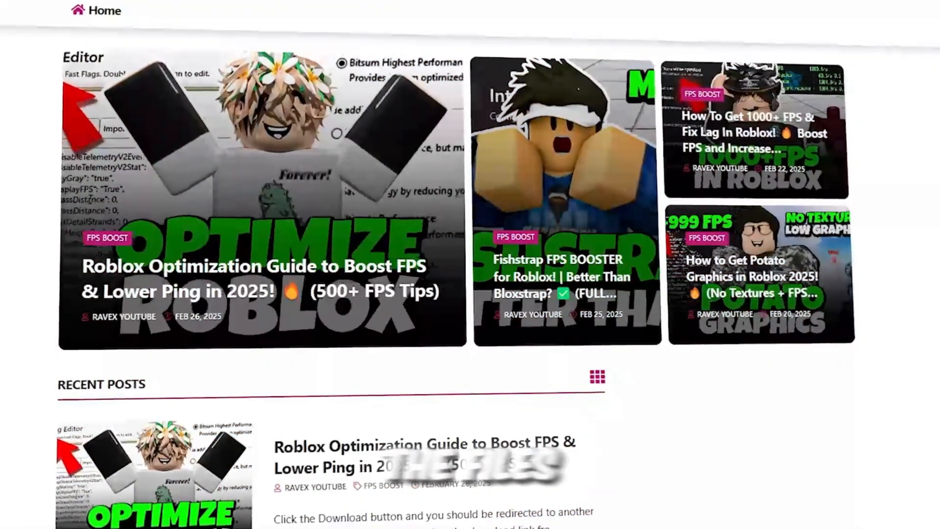
Scroll the Ravex homepage down toward the Roblox Optimization Guide post.
scroll(down, 3)
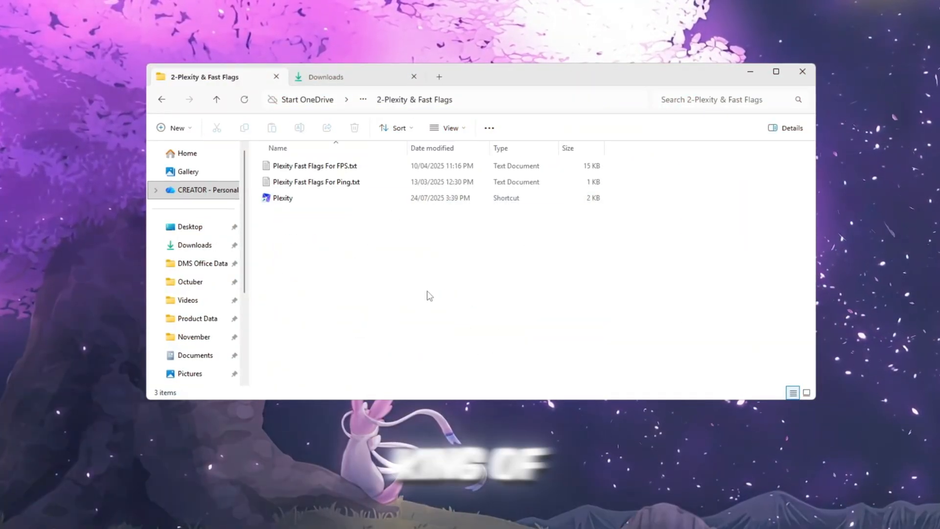
Show the 2-Plexity & Fast Flags folder as large icons and launch the Plexity shortcut.
click(282, 198)
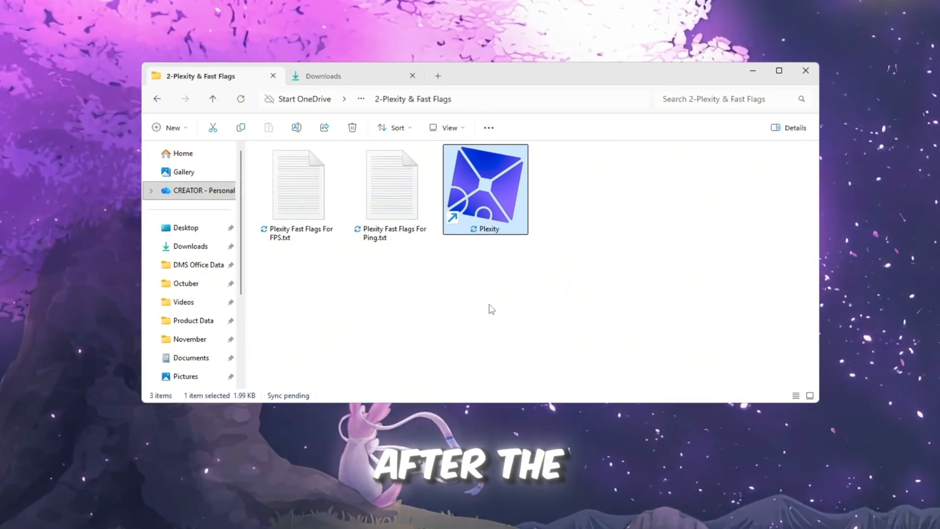
mouse_move(537, 249)
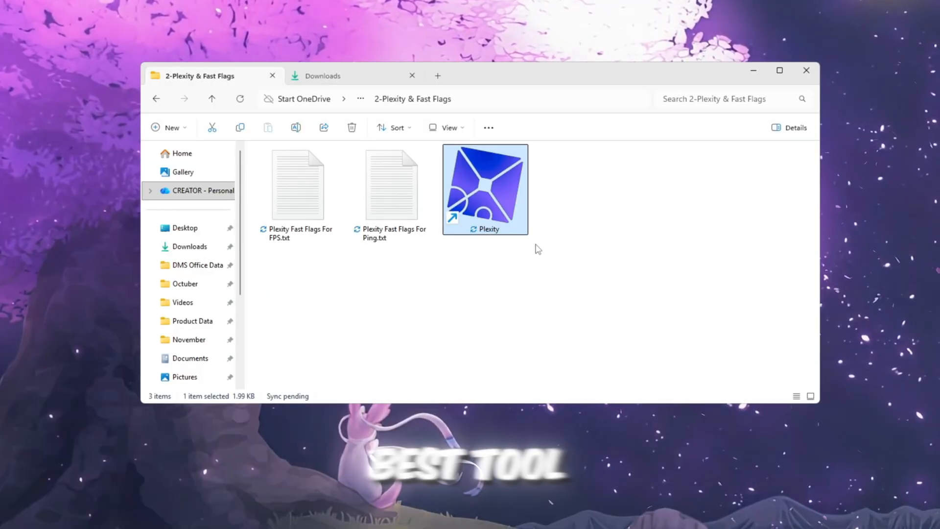
mouse_move(512, 258)
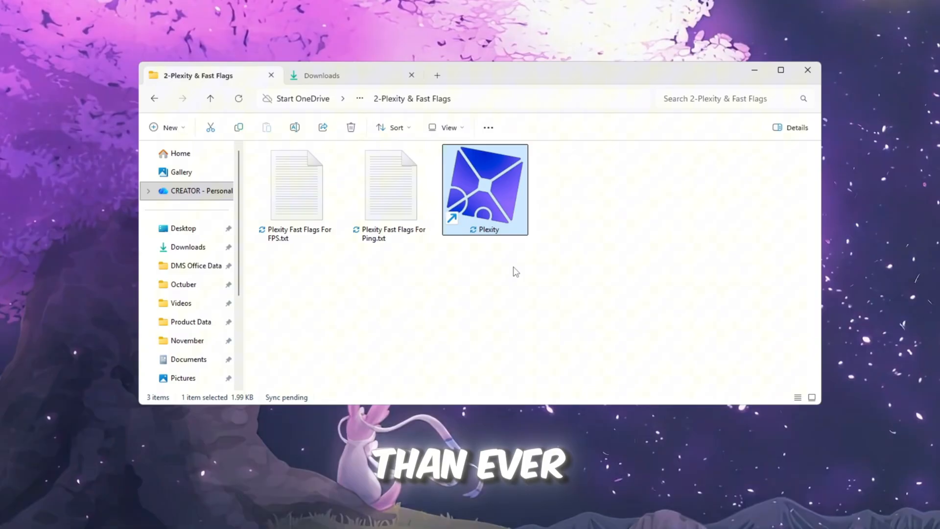
mouse_move(555, 120)
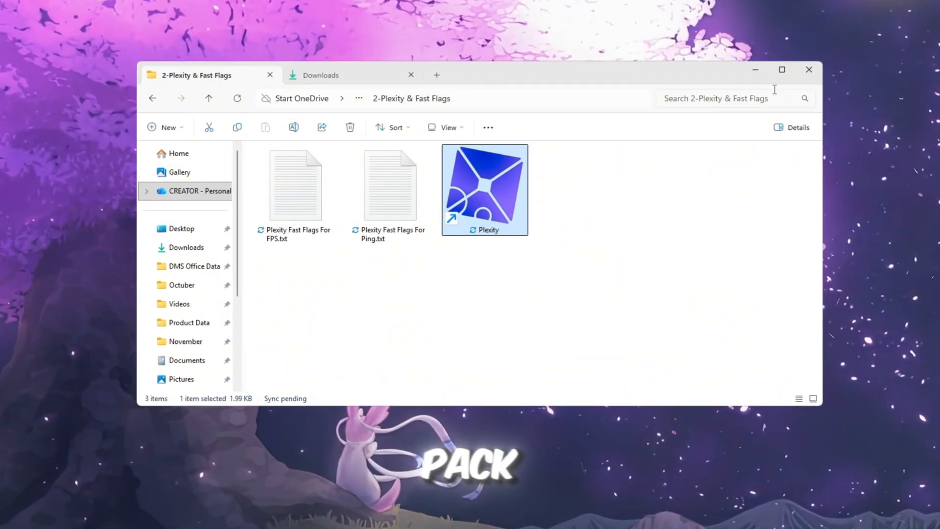
double_click(484, 189)
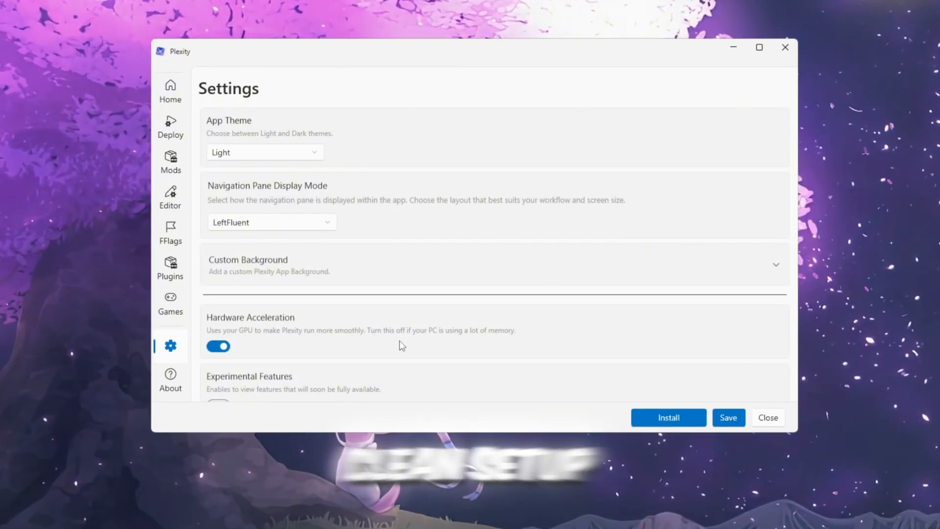
Try High Roblox launch priority but keep Normal, then go to the Deploy page.
click(264, 152)
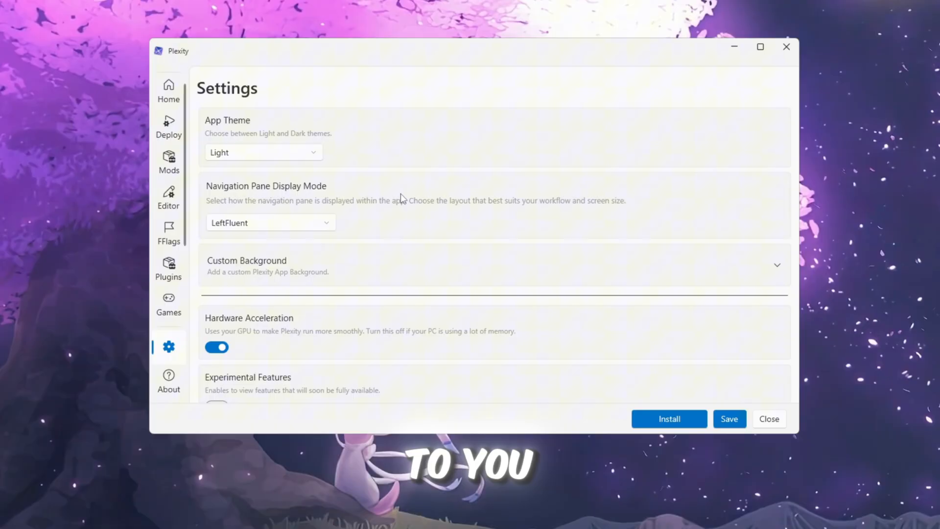
scroll(down, 3)
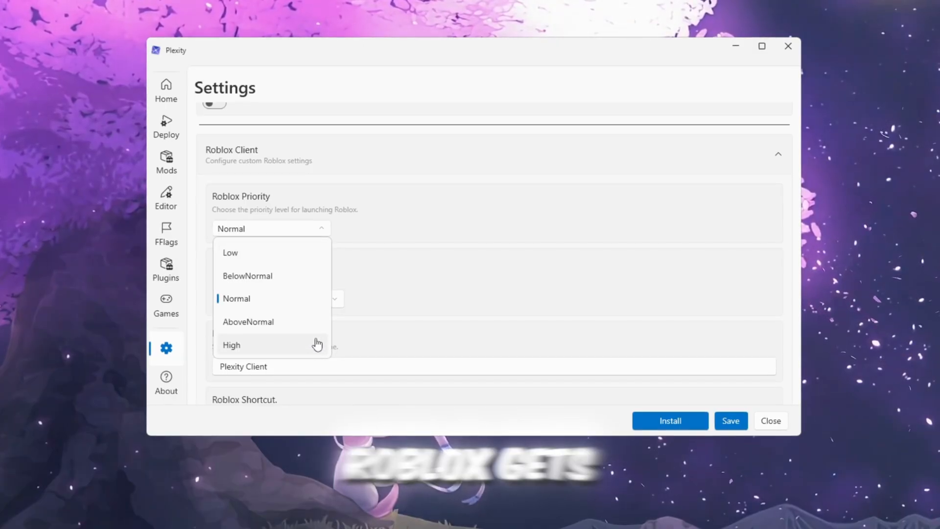
mouse_move(201, 354)
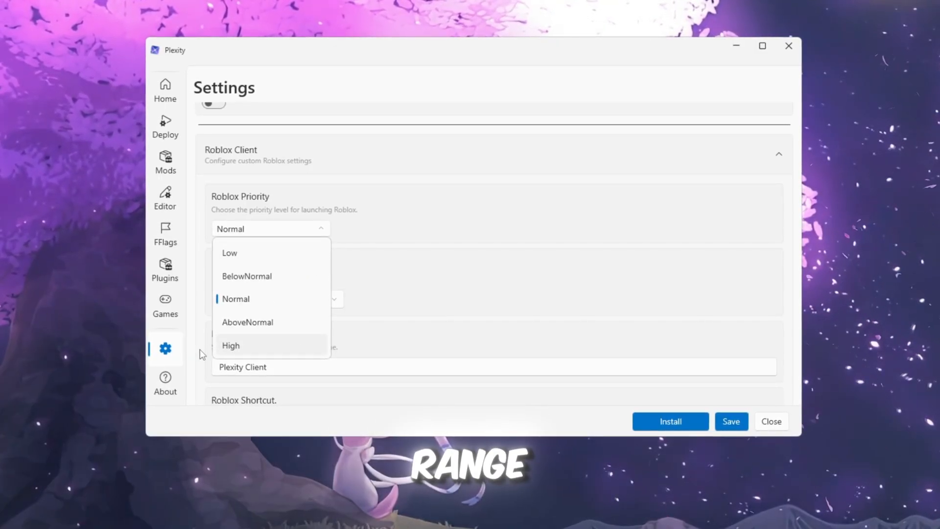
click(230, 345)
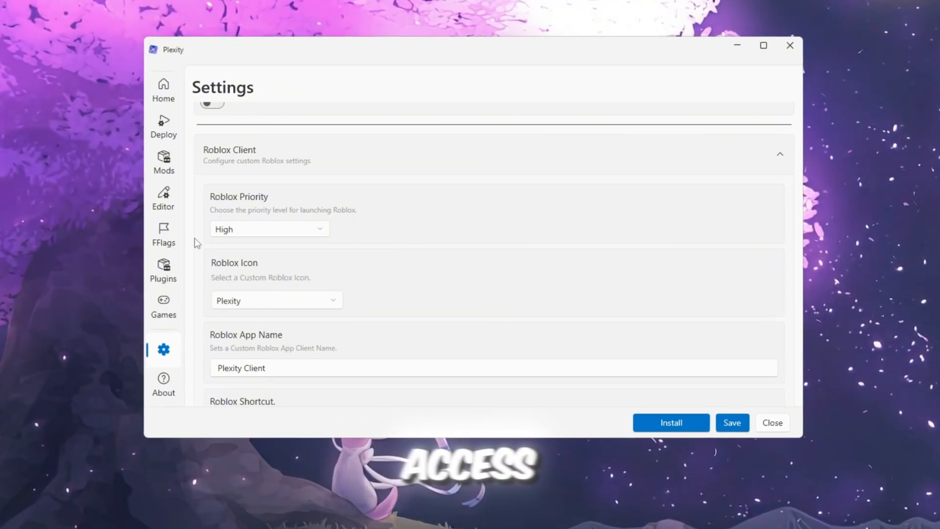
mouse_move(296, 232)
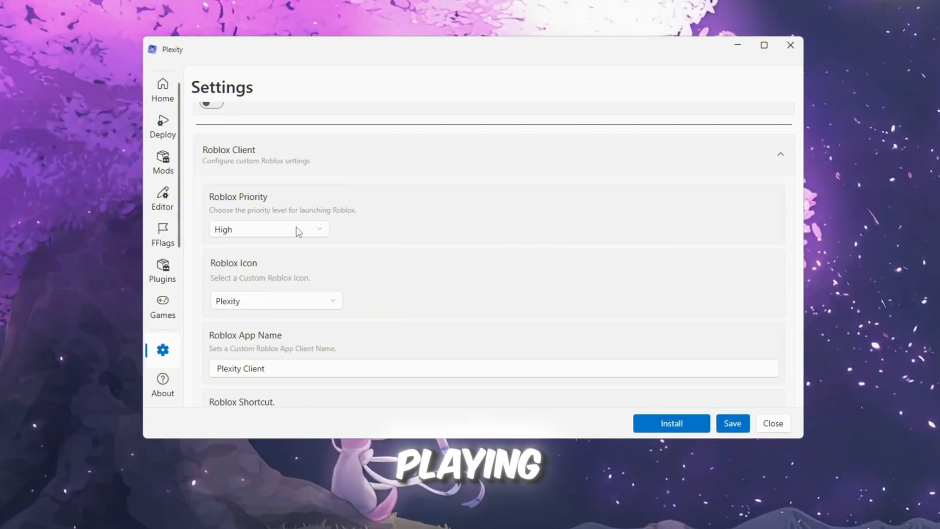
click(268, 229)
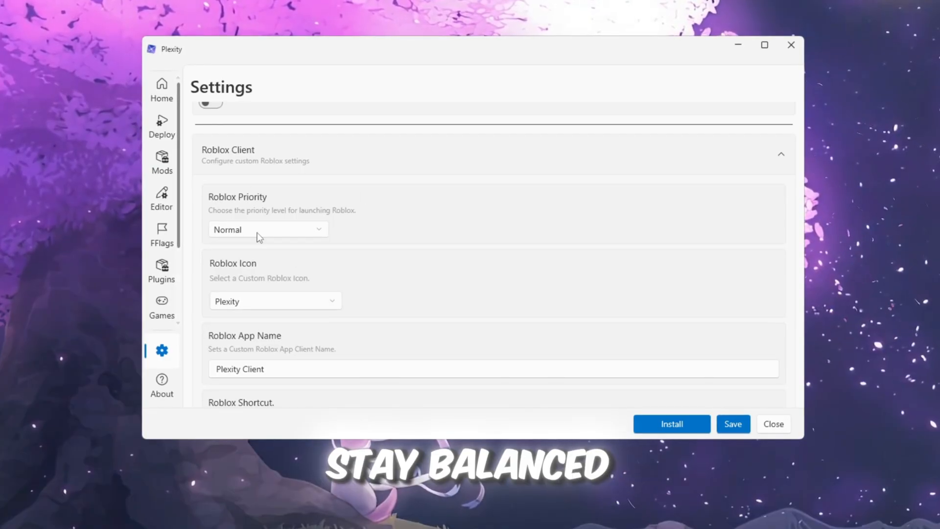
click(162, 91)
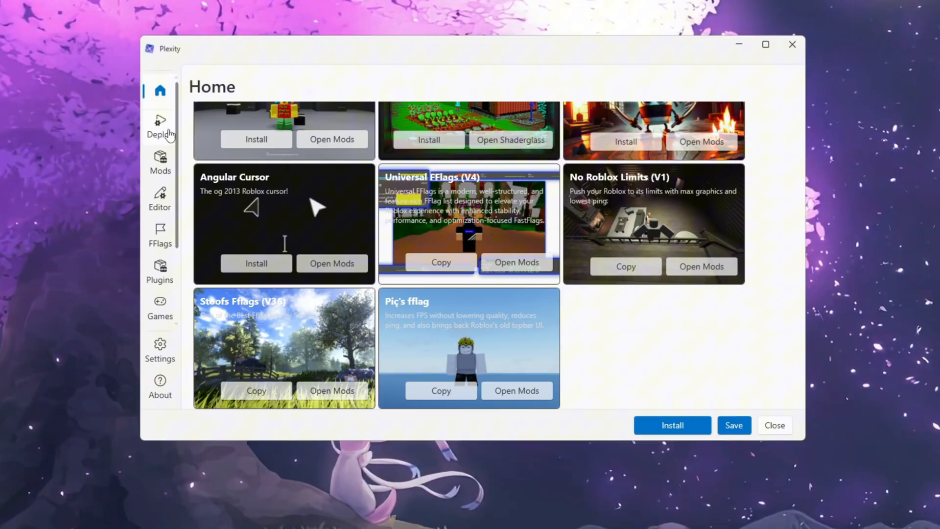
click(159, 126)
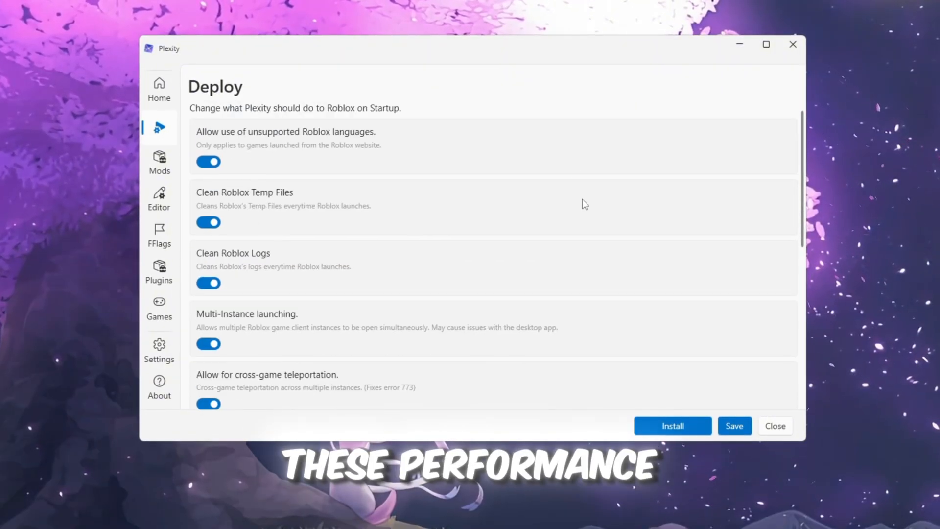
mouse_move(219, 207)
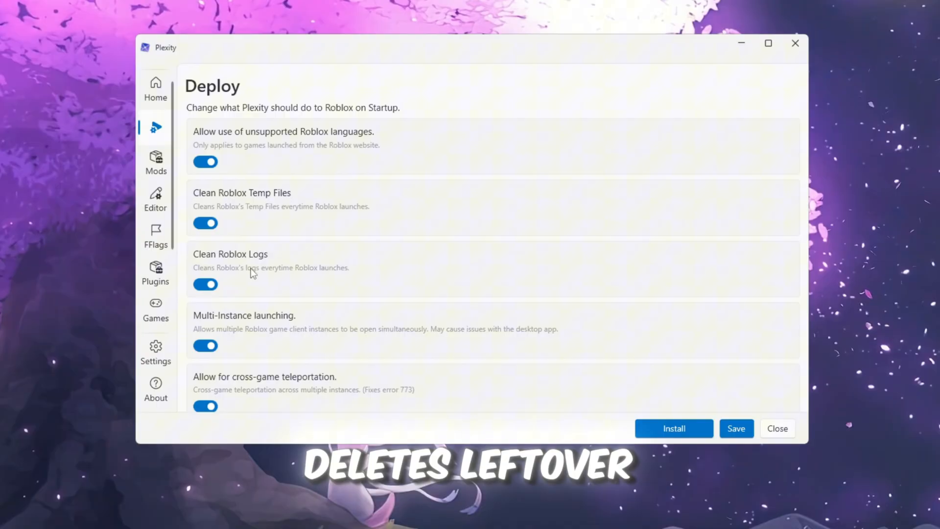
Scroll through Deploy toggles, leaving CPU and crash-handler options off, then reach FFlags.
scroll(down, 3)
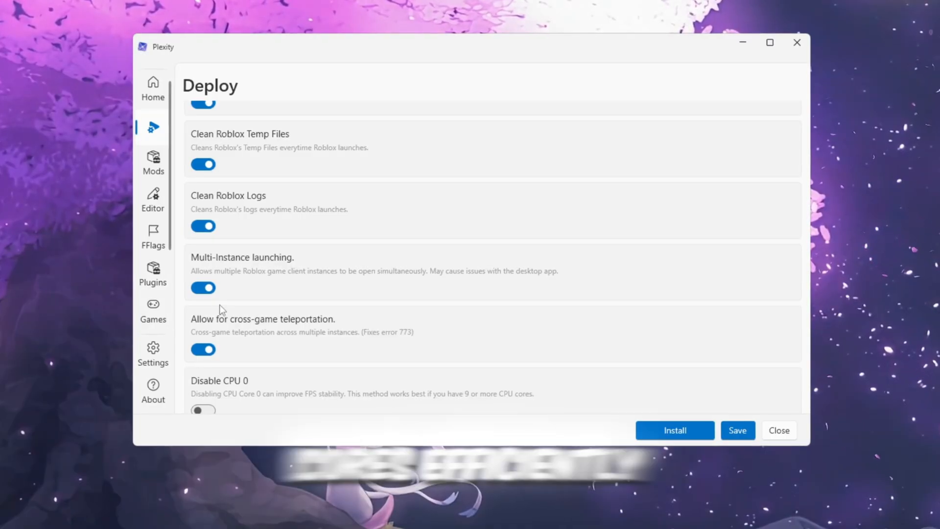
scroll(down, 3)
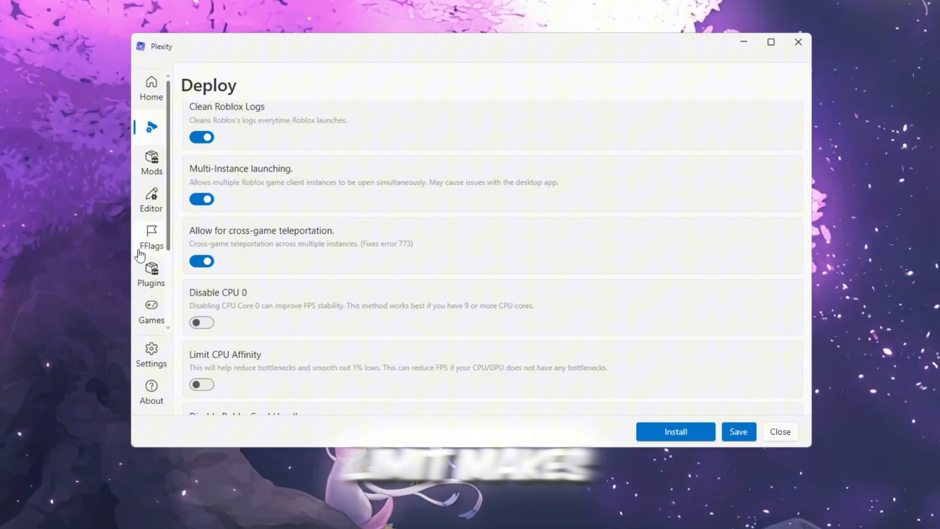
mouse_move(225, 267)
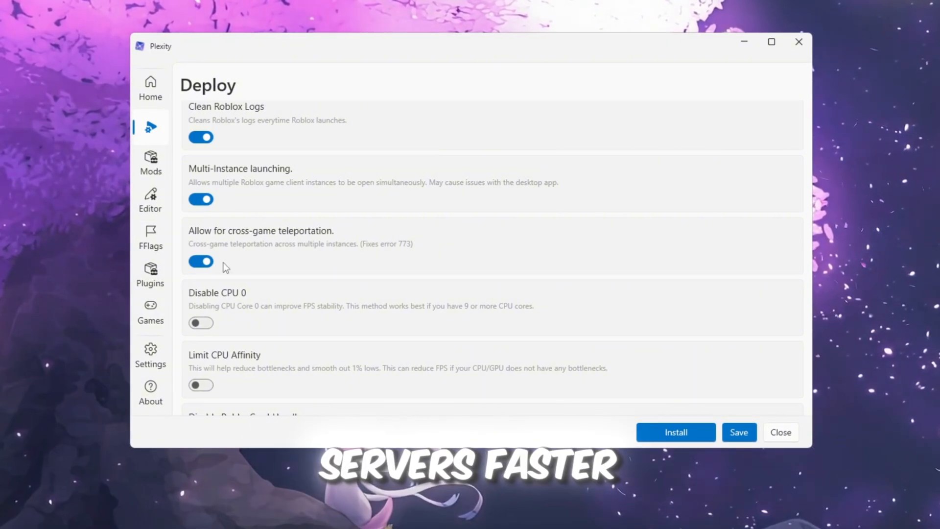
scroll(down, 3)
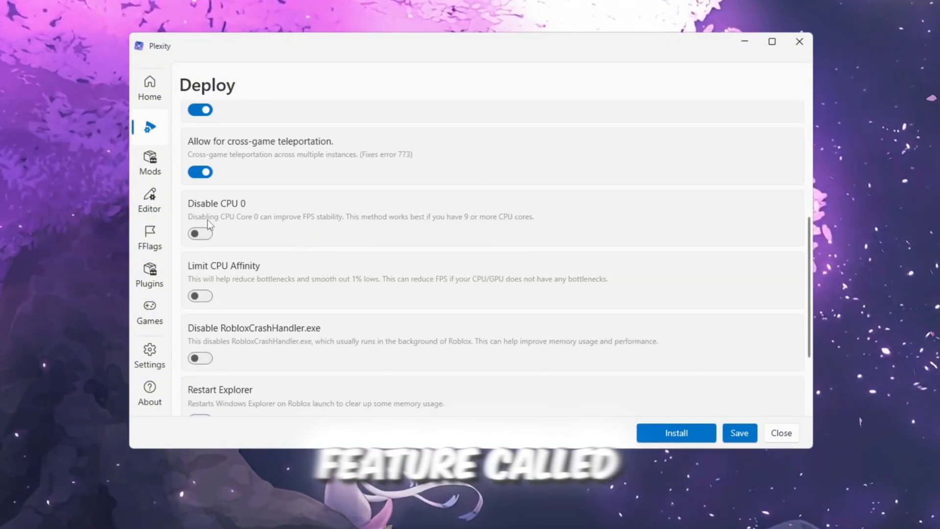
mouse_move(174, 197)
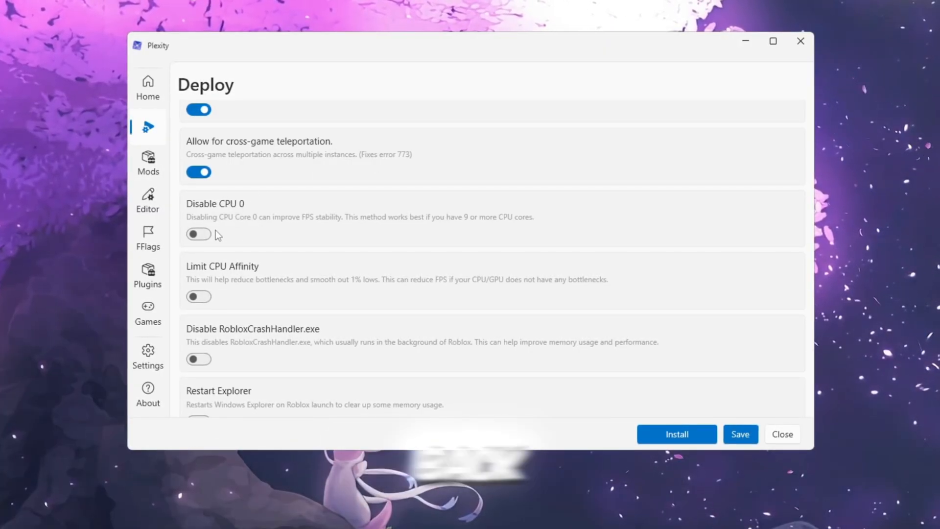
mouse_move(323, 240)
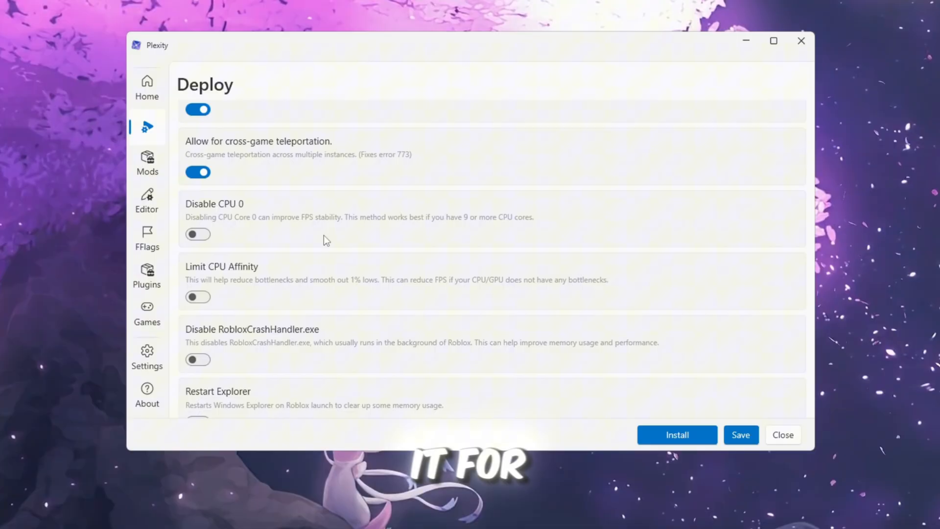
click(146, 238)
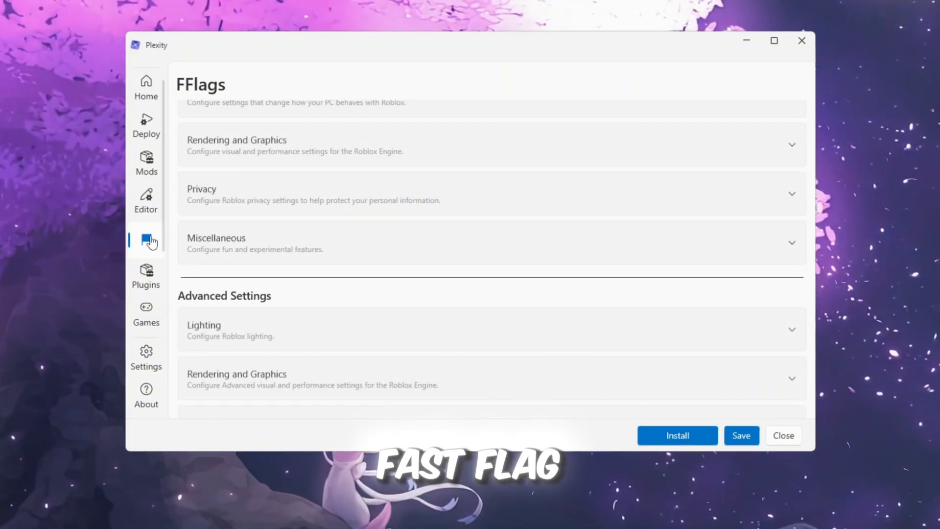
Set target refresh rate to 144 Hz, texture quality Low and Direct3D11 rendering.
scroll(up, 3)
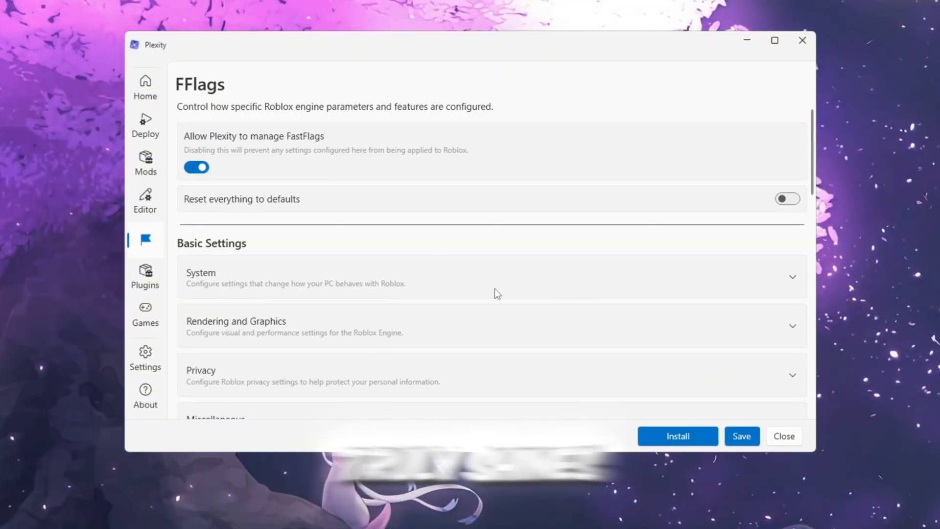
scroll(down, 3)
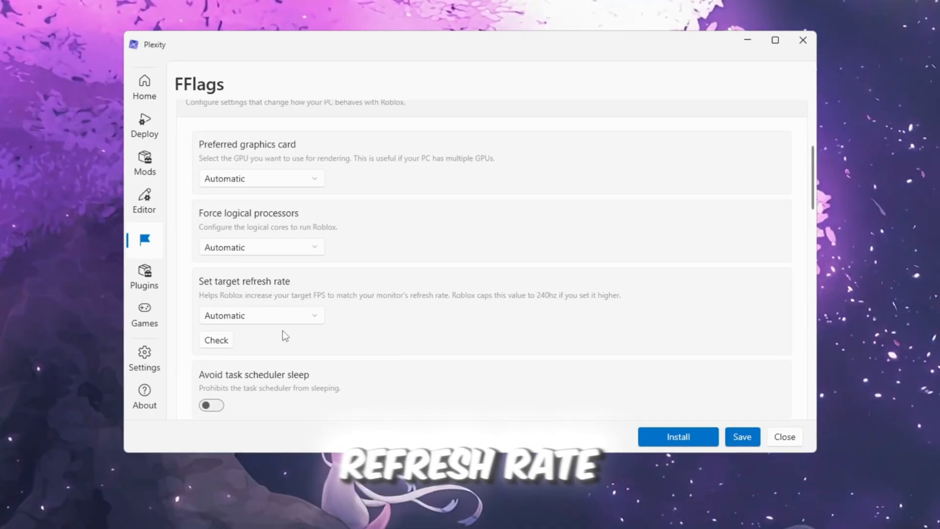
click(261, 315)
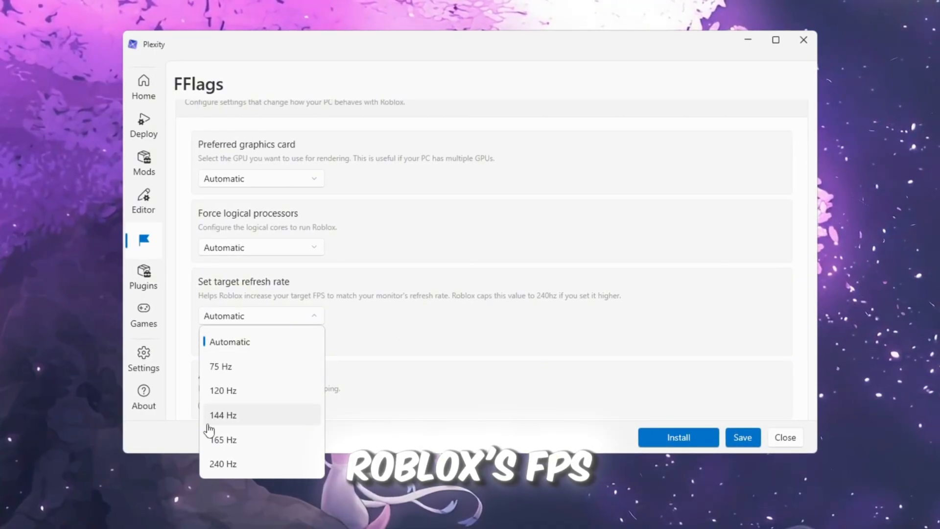
click(222, 415)
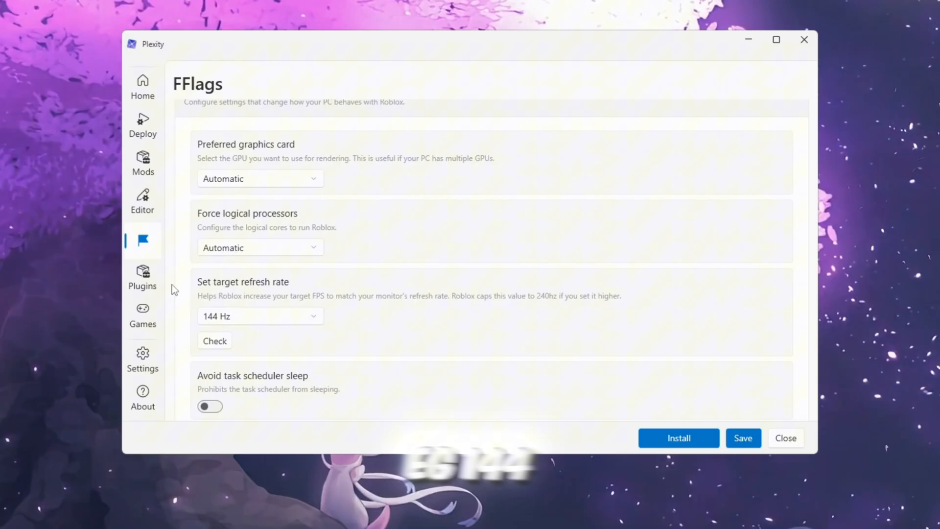
click(260, 315)
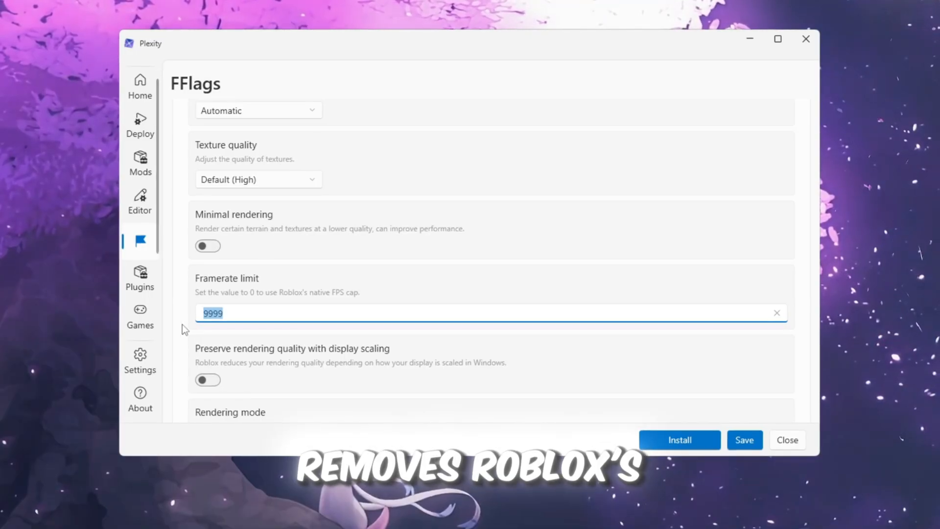
mouse_move(319, 281)
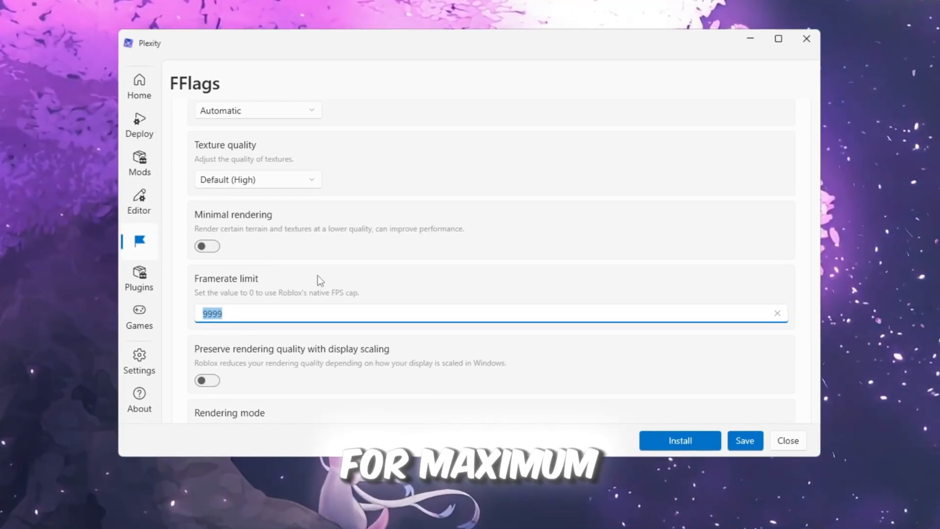
scroll(up, 3)
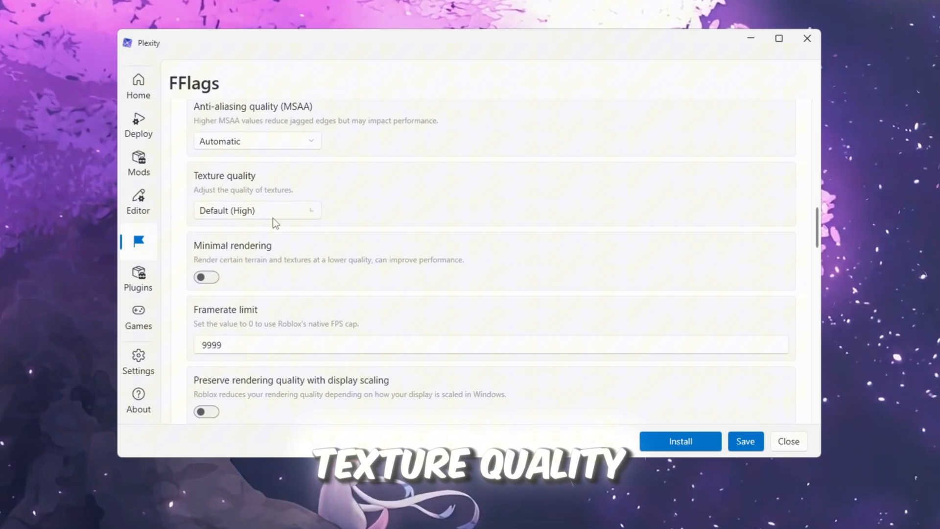
click(256, 210)
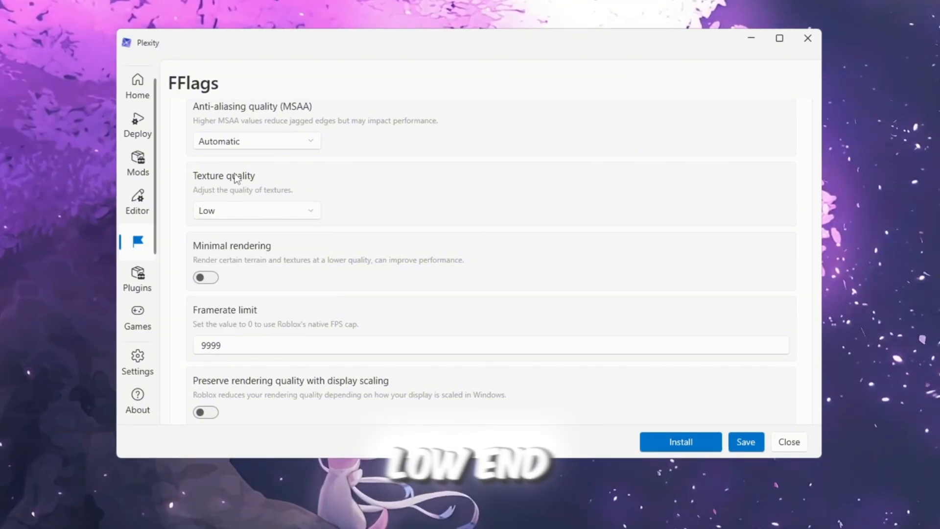
Move through the Plugins page to the FastFlag Editor listing ten flags.
scroll(up, 3)
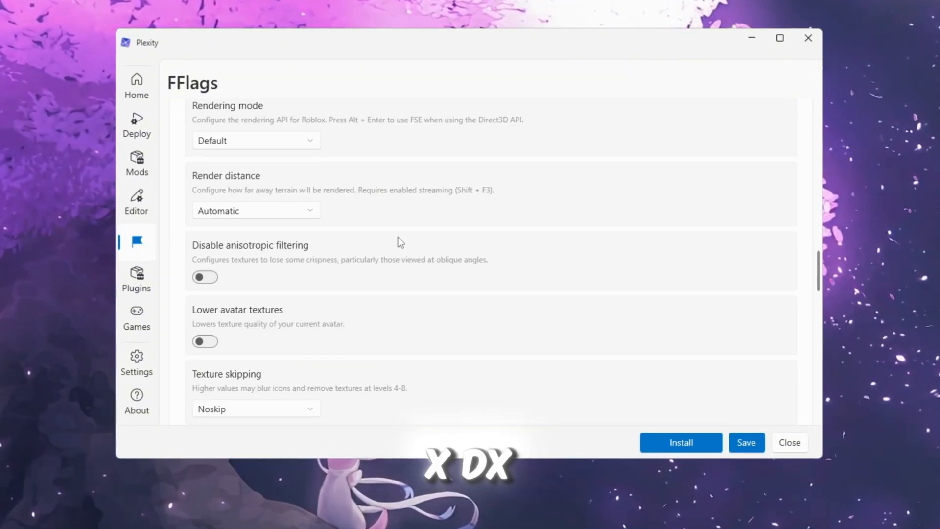
scroll(up, 3)
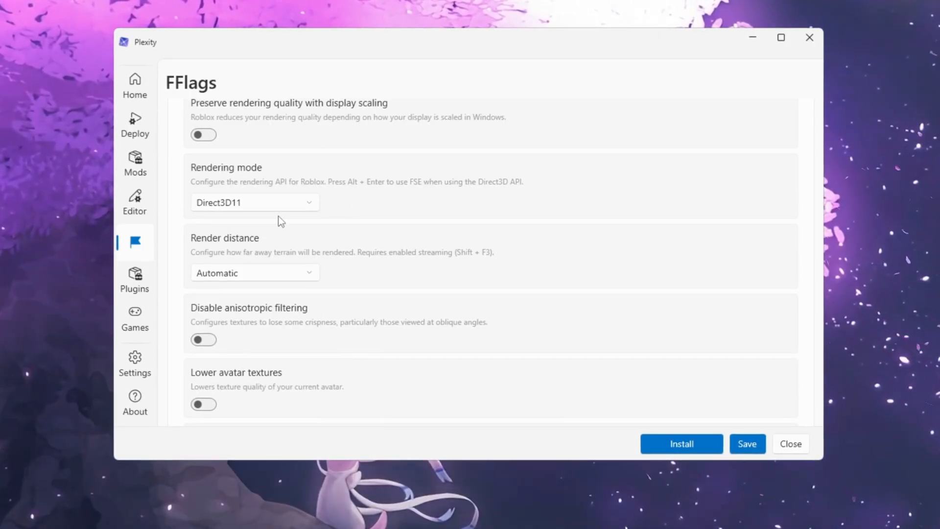
click(134, 279)
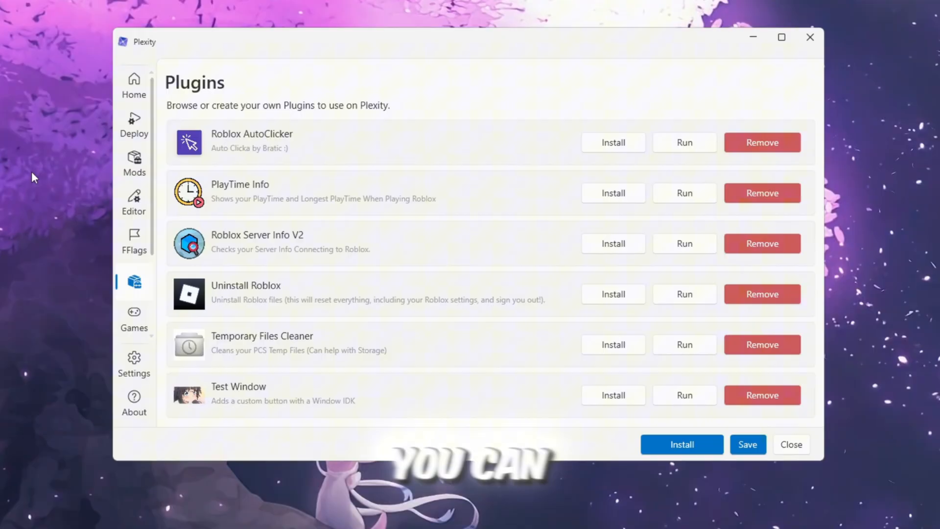
scroll(down, 3)
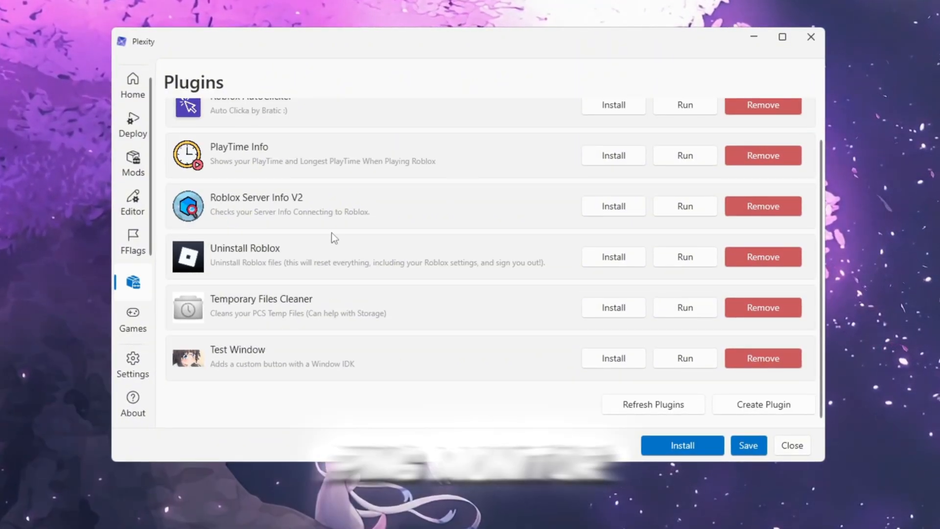
click(132, 201)
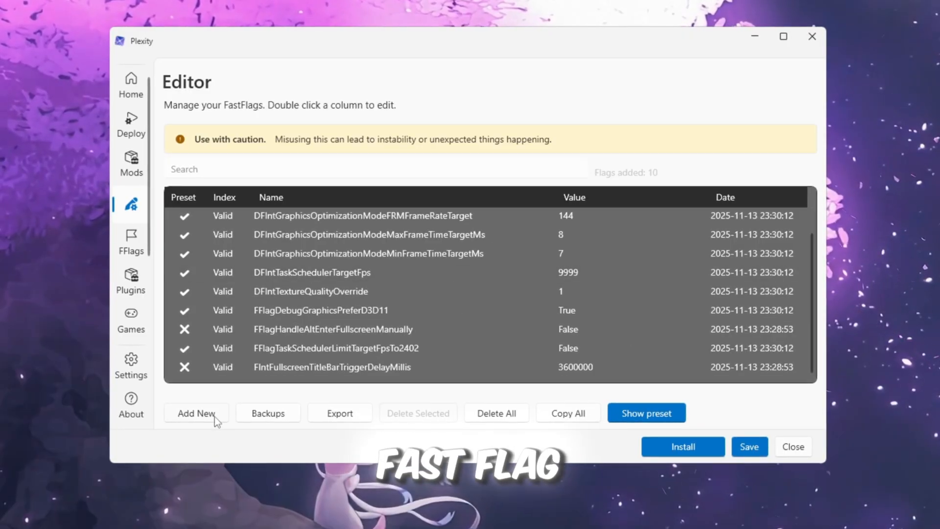
Import the pasted JSON FastFlag preset and scroll through the 321 resulting flags.
click(195, 413)
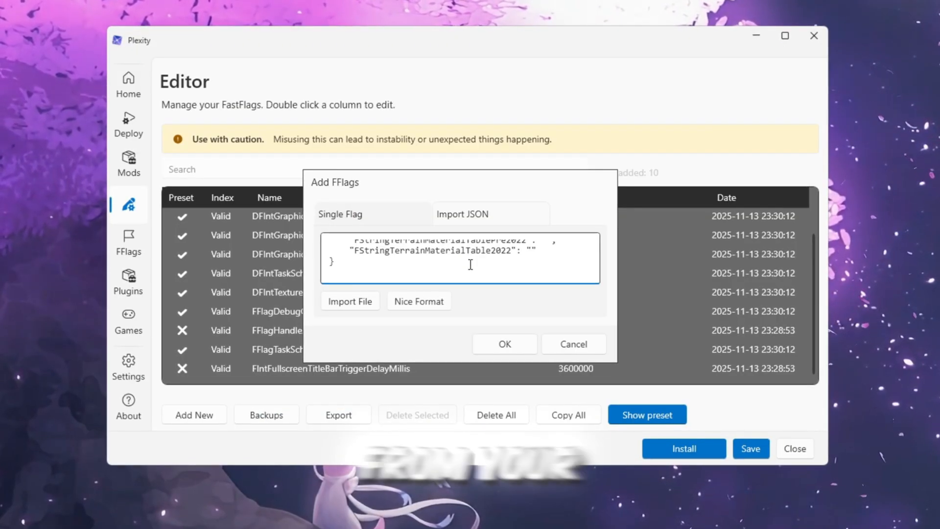
click(504, 344)
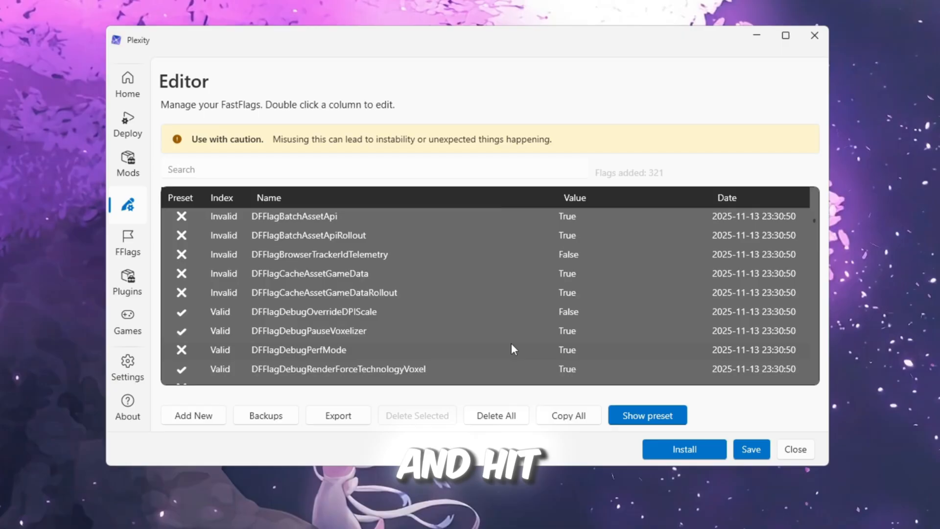
scroll(down, 3)
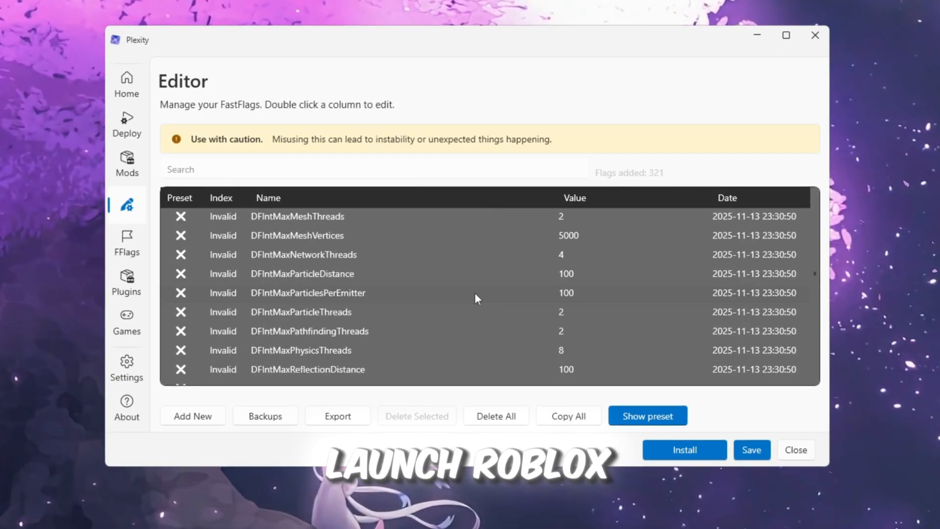
scroll(down, 3)
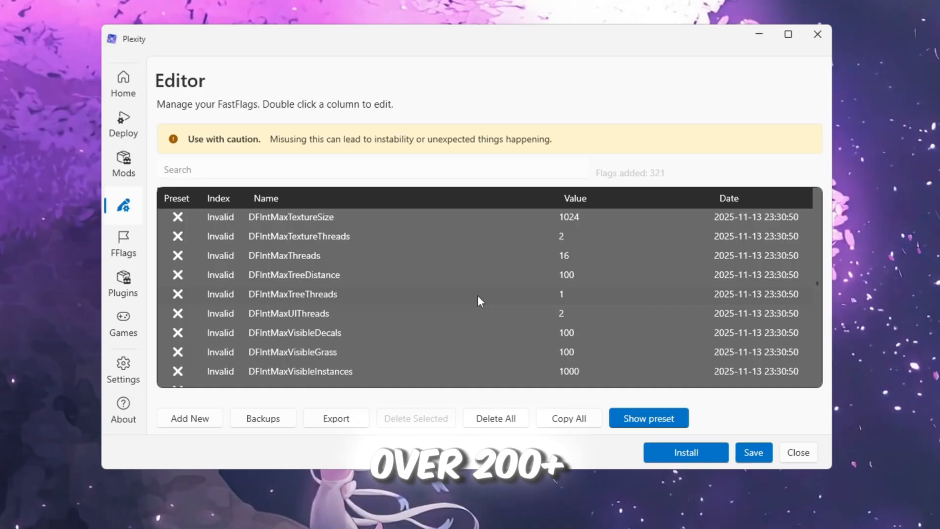
click(753, 452)
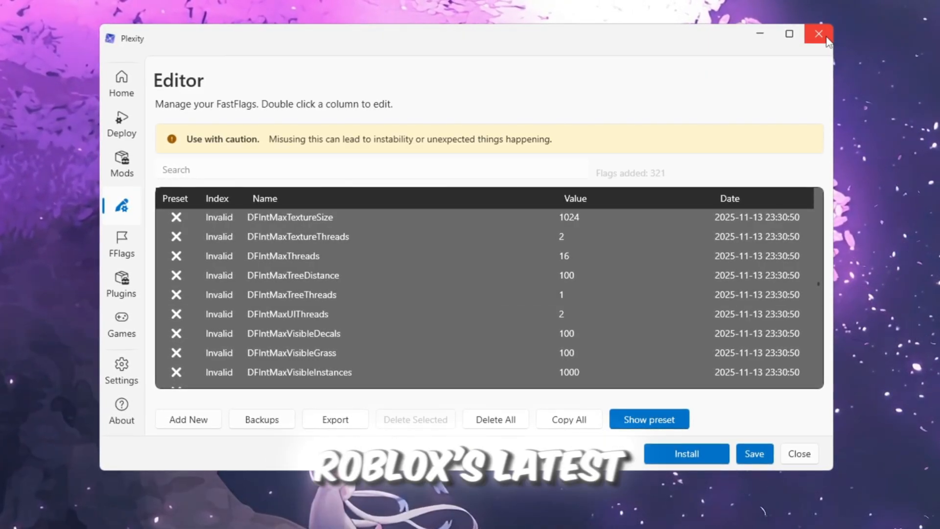
mouse_move(818, 34)
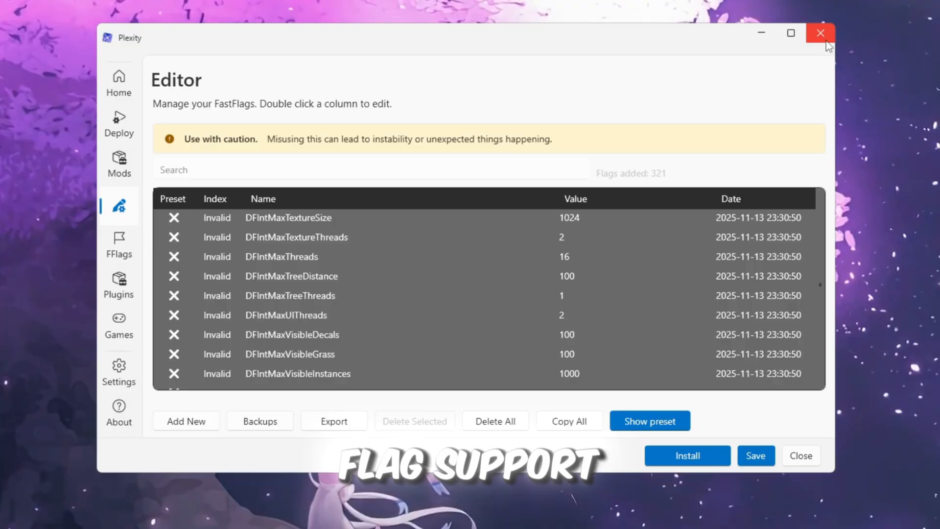
Close Plexity, view Roblox and the Ravex site, and run MSI Mode Utility 3.0.exe.
click(820, 33)
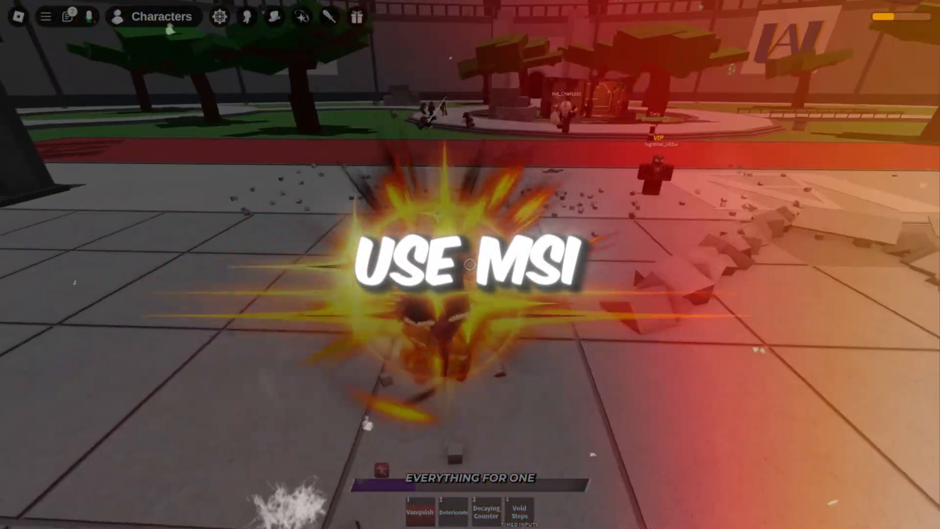
key(alt+tab)
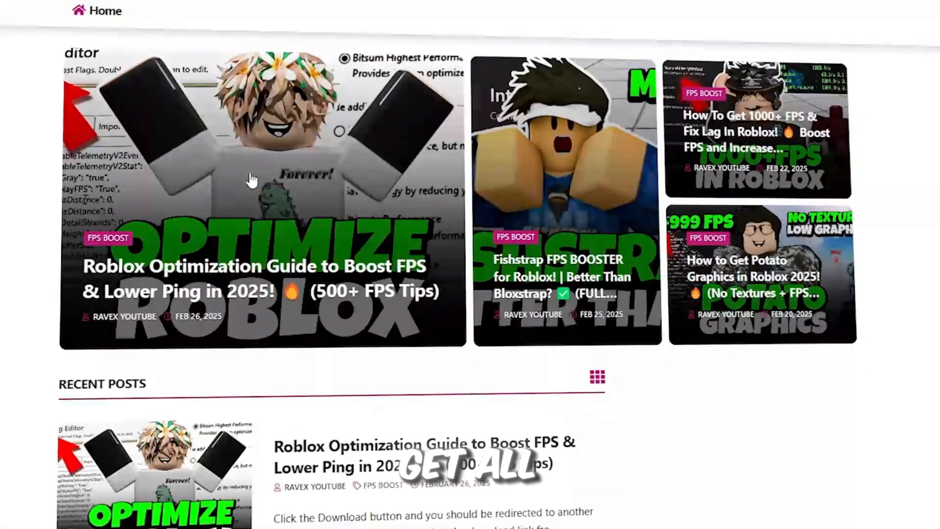
scroll(down, 3)
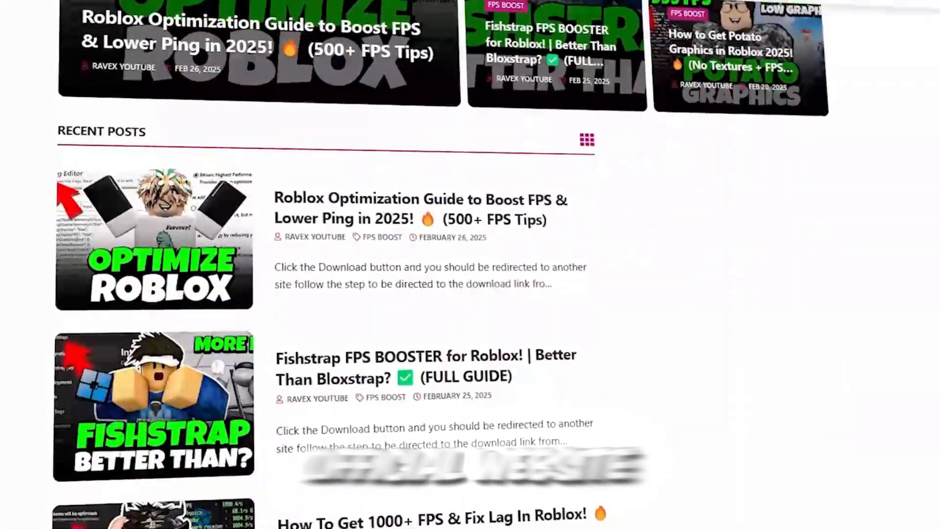
scroll(down, 3)
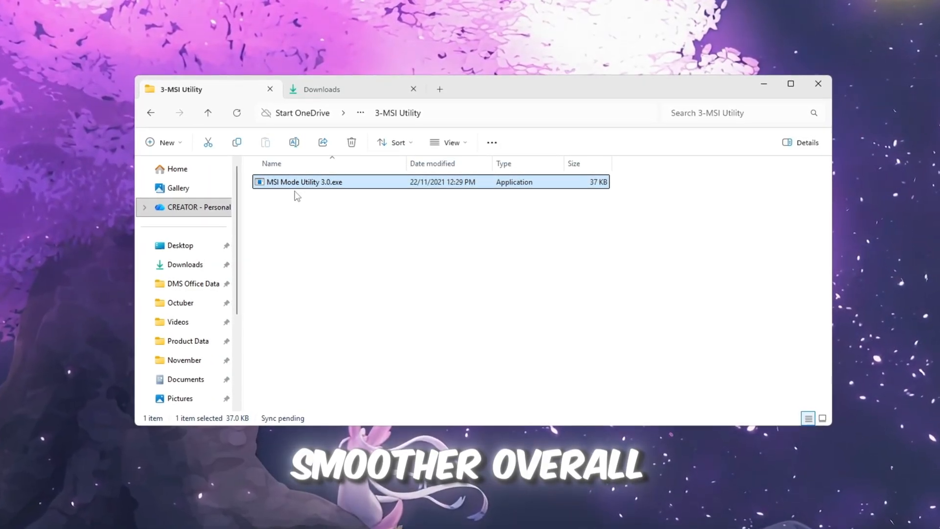
double_click(303, 184)
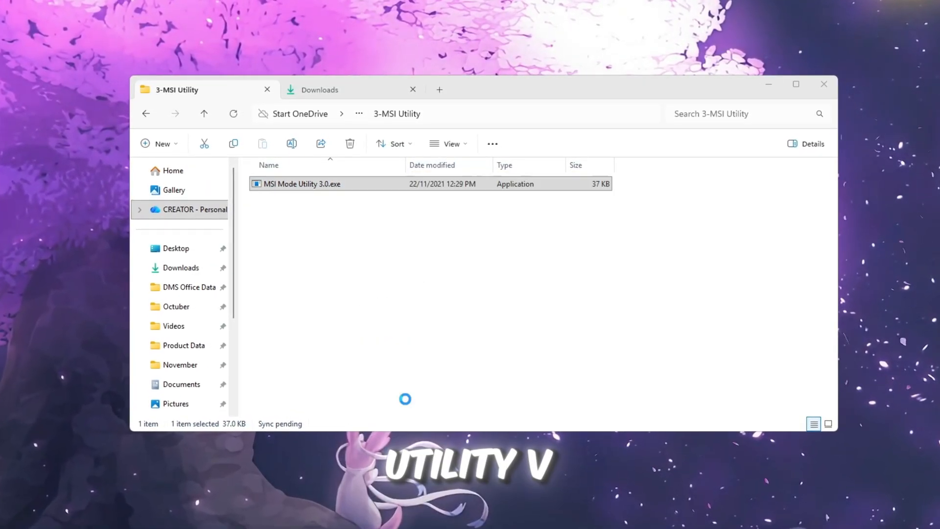
double_click(301, 184)
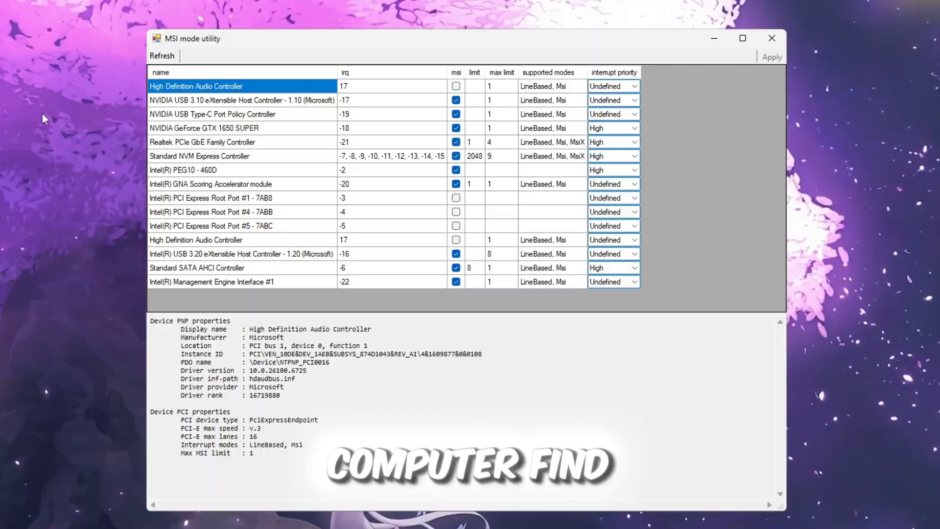
Inspect the GeForce GTX 1650 SUPER and Intel PEG10 device settings, then close the utility.
click(204, 129)
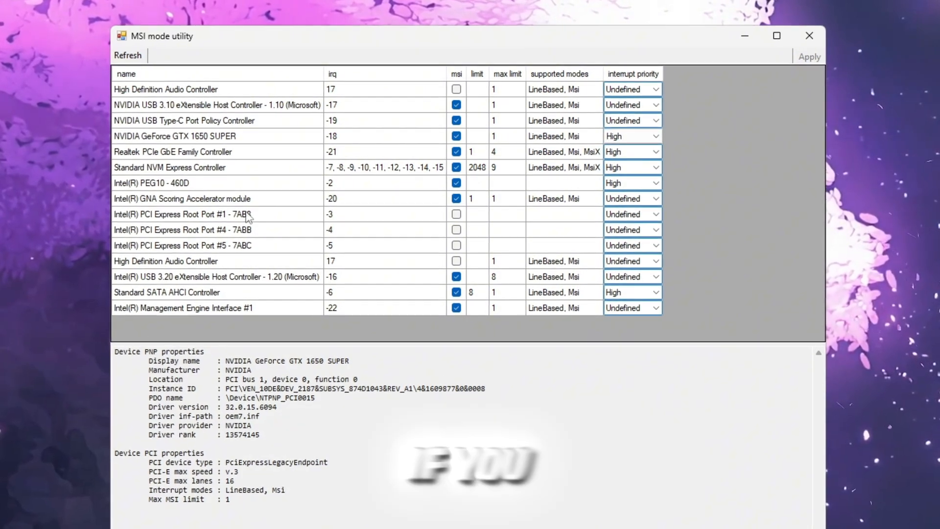
click(152, 182)
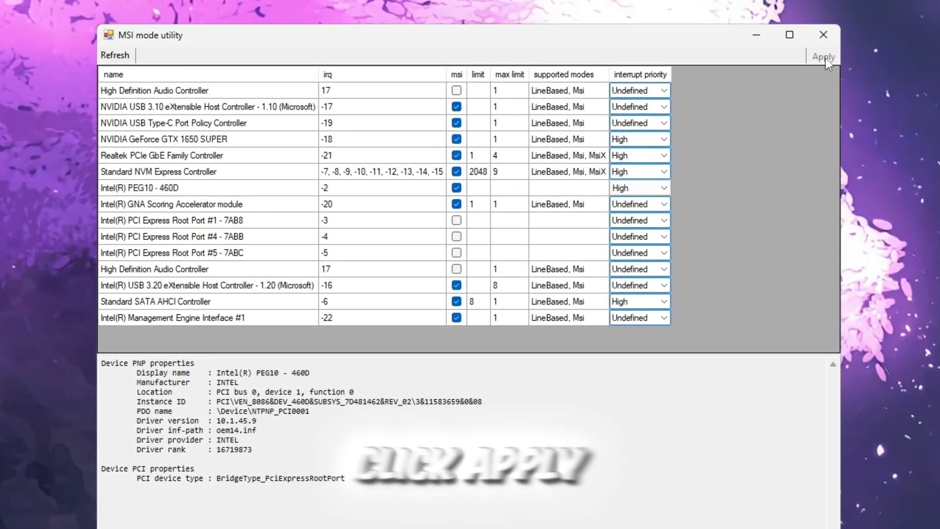
mouse_move(823, 34)
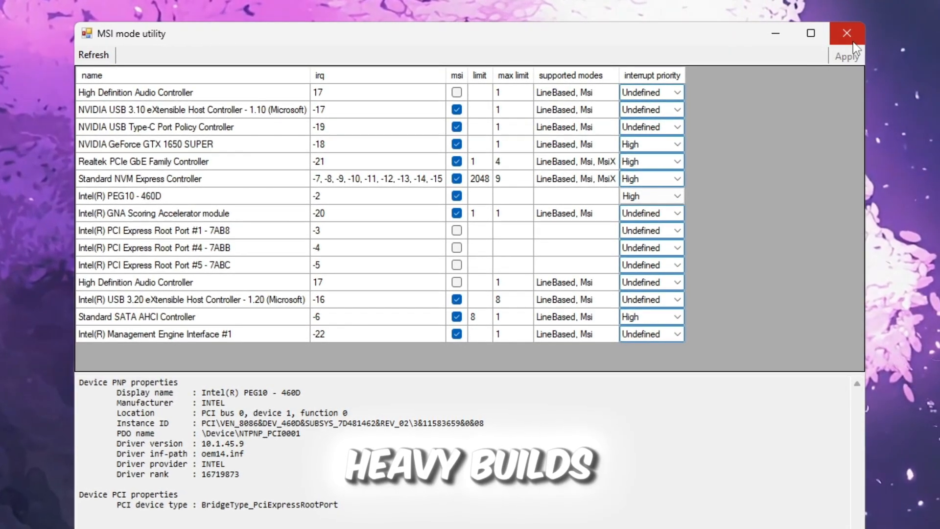
click(846, 33)
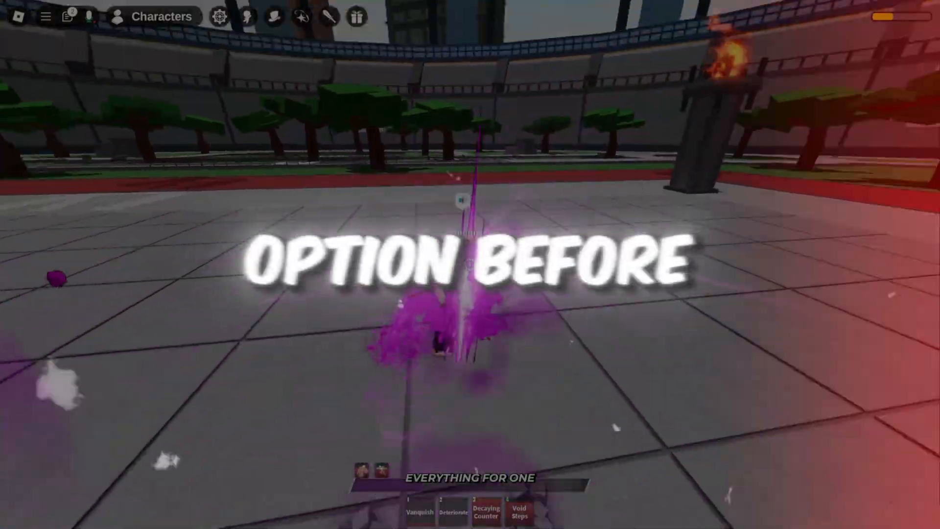